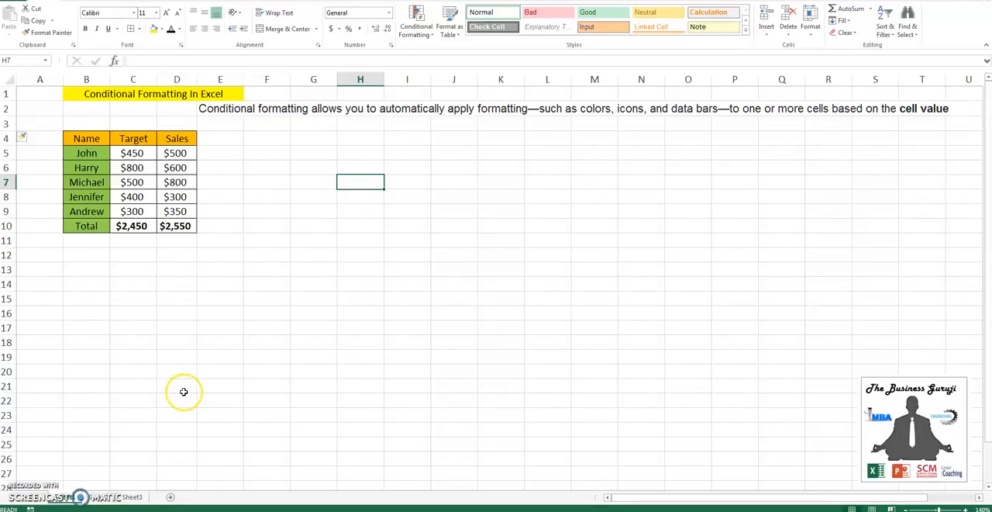
pyautogui.moveTo(183, 391)
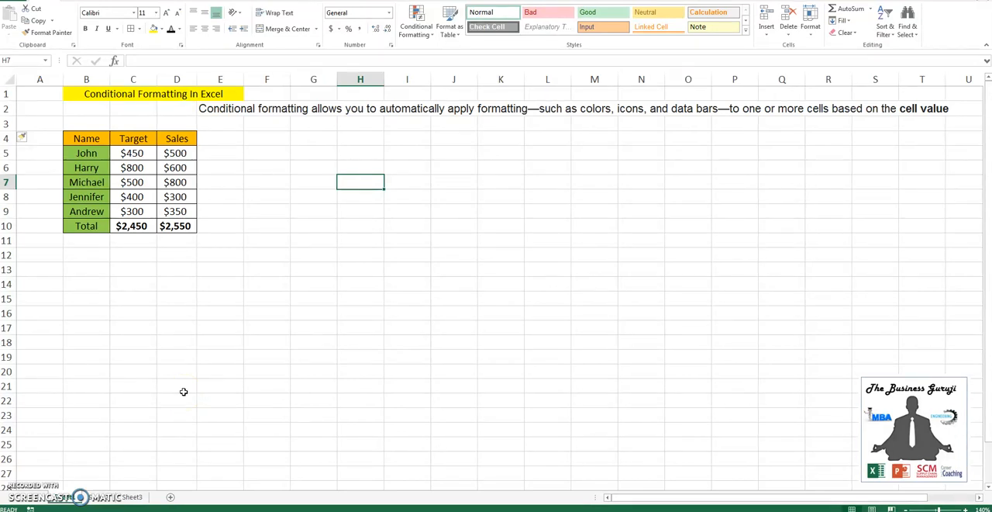
pyautogui.moveTo(143, 106)
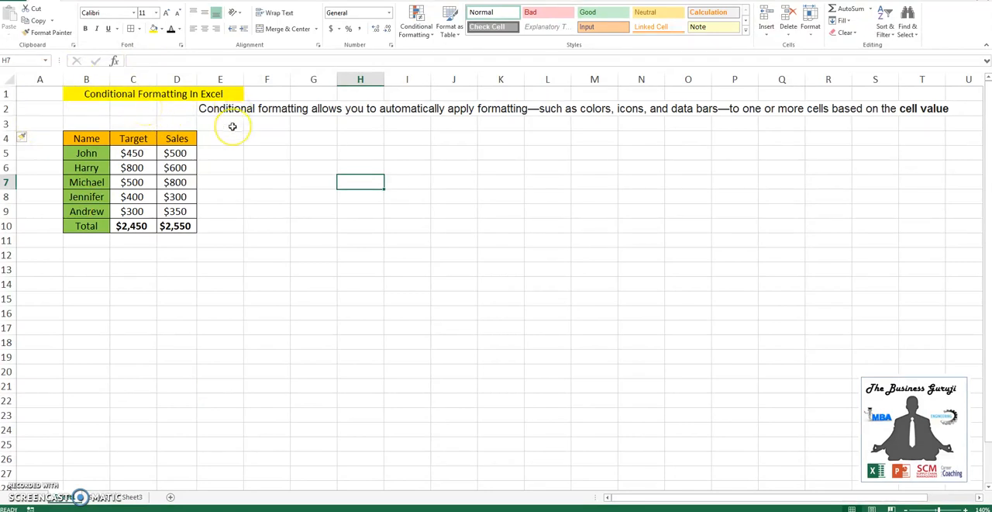
pyautogui.moveTo(496, 132)
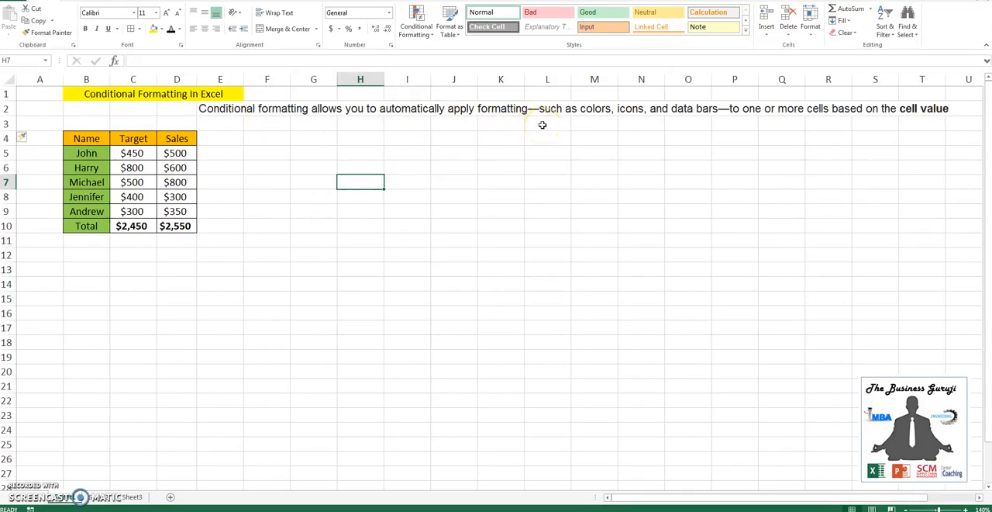
pyautogui.moveTo(189, 263)
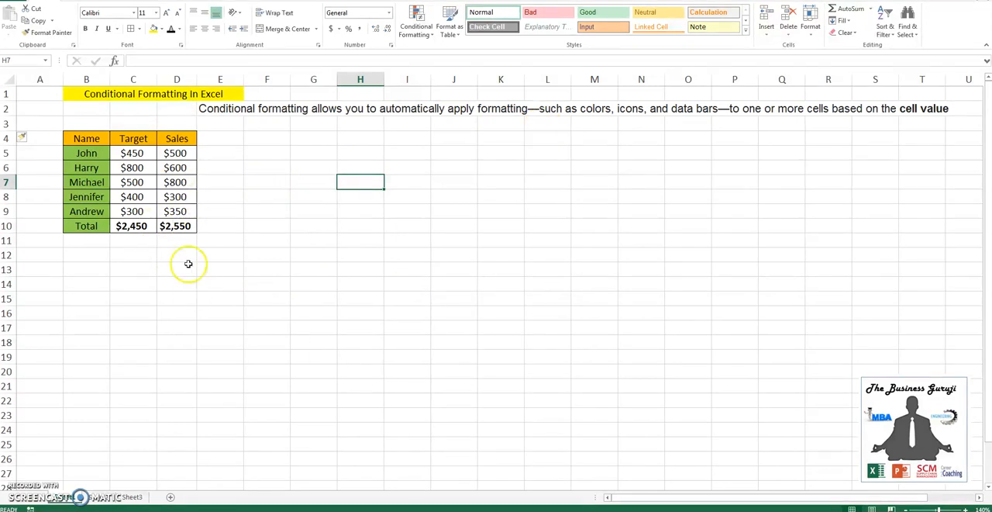
pyautogui.moveTo(302, 232)
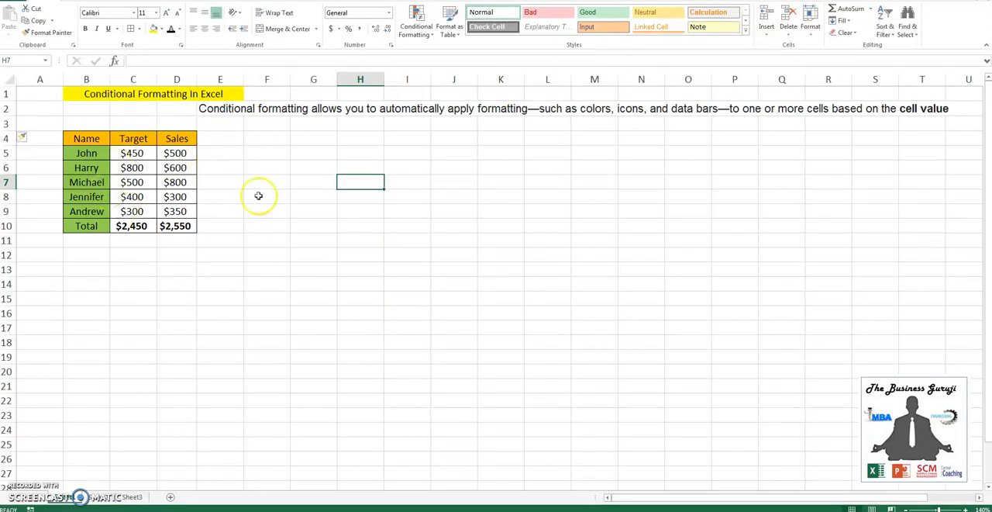
# Select the Sales column D4:D10 and copy it into column E as a duplicate Sales column.
pyautogui.click(87, 138)
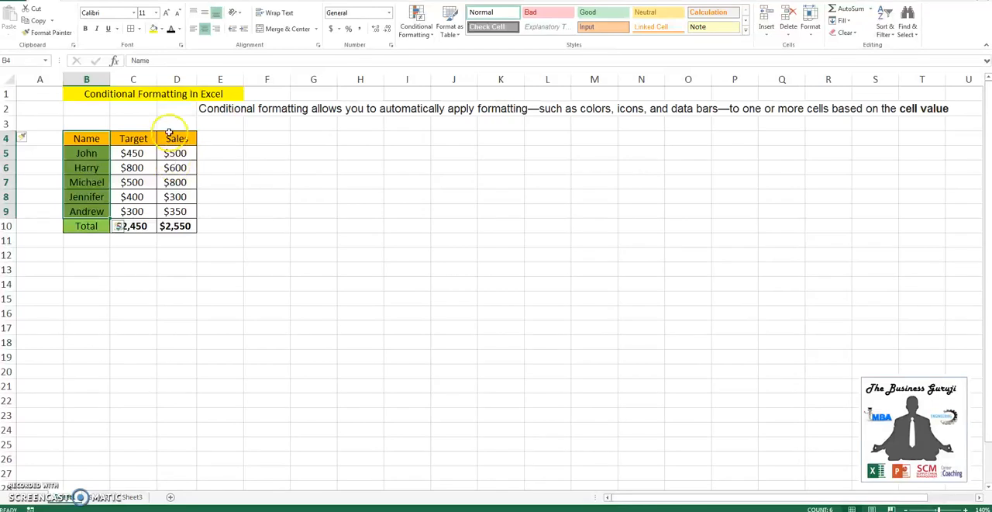
pyautogui.click(133, 138)
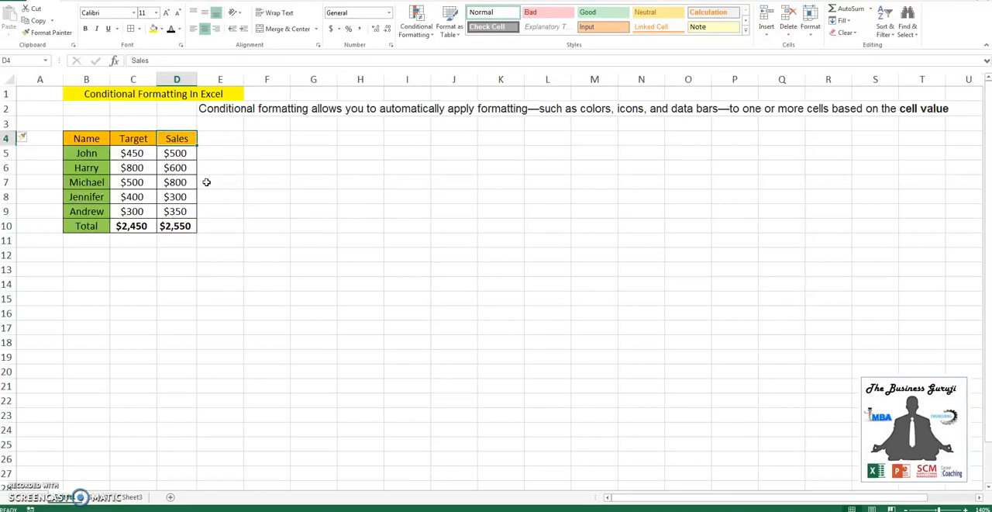
pyautogui.click(177, 152)
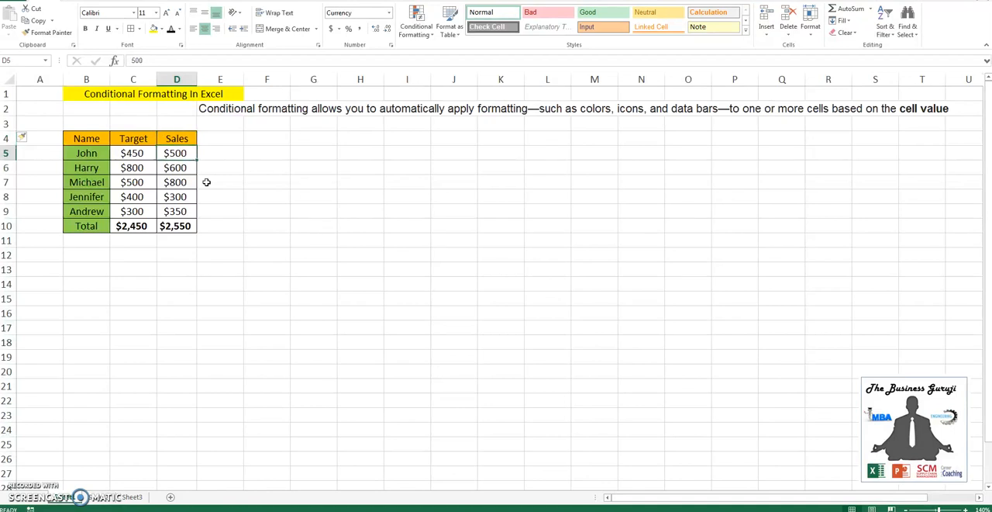
pyautogui.click(177, 138)
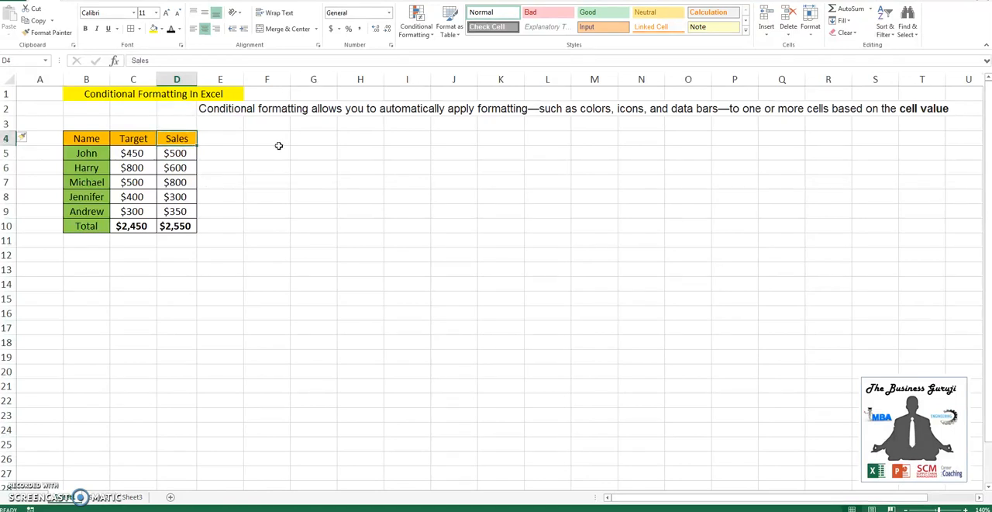
pyautogui.moveTo(313, 136)
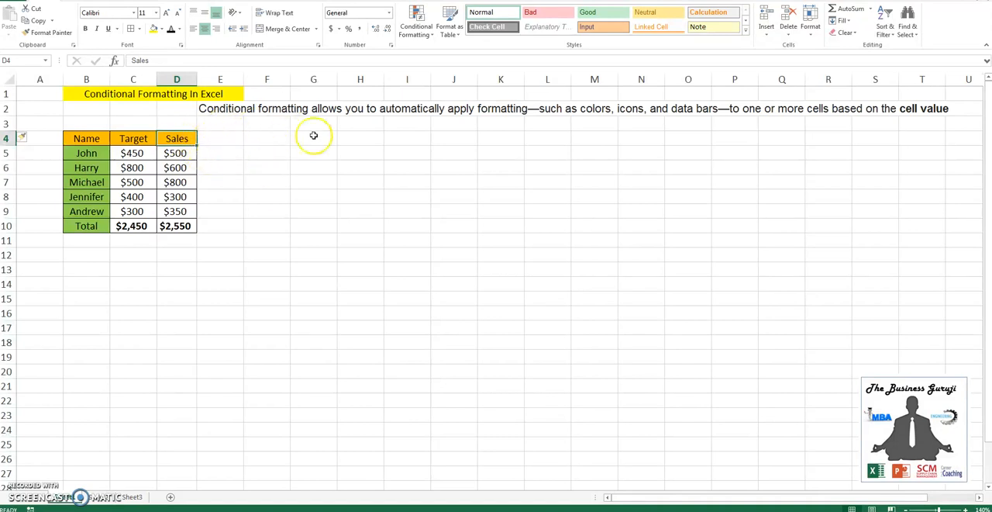
pyautogui.moveTo(177, 152); pyautogui.dragTo(177, 226)
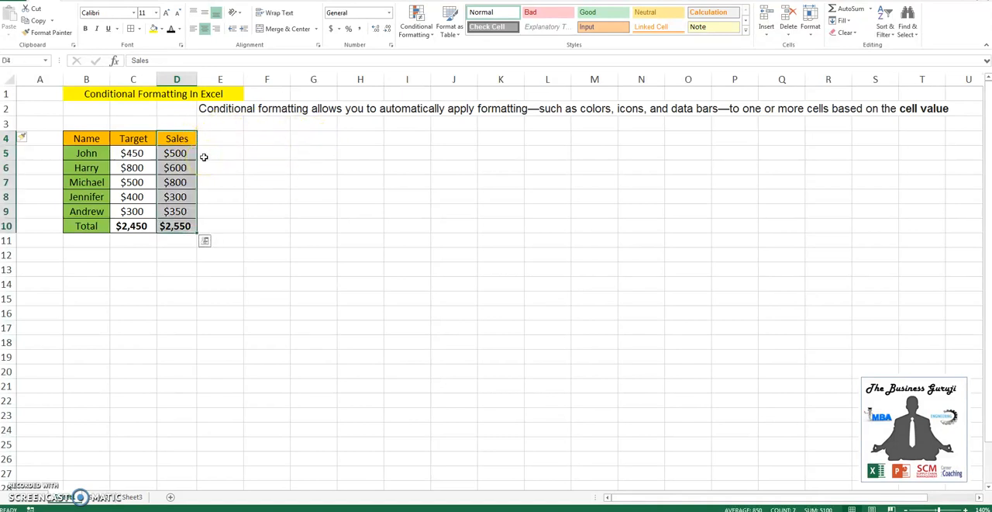
pyautogui.click(220, 152)
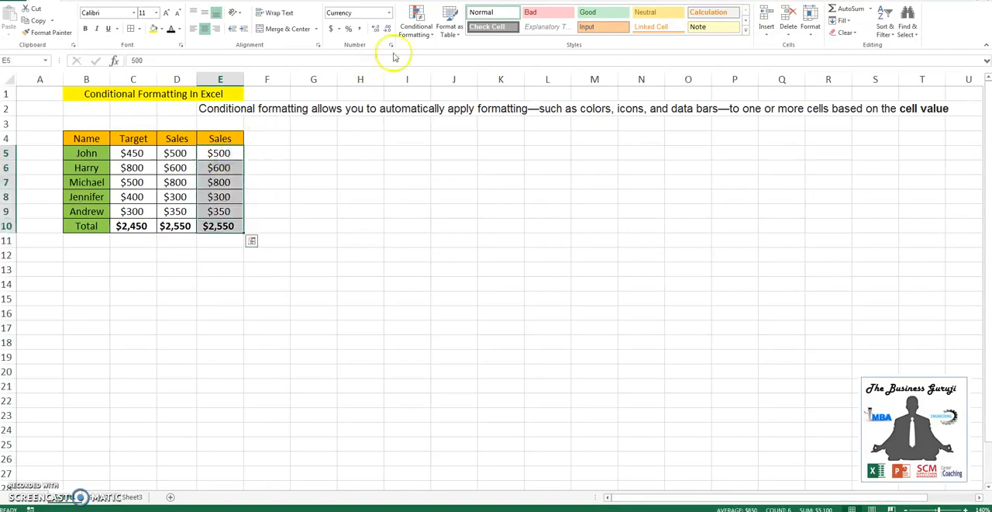
# Show the Conditional Formatting menu for the duplicate Sales column.
pyautogui.click(415, 24)
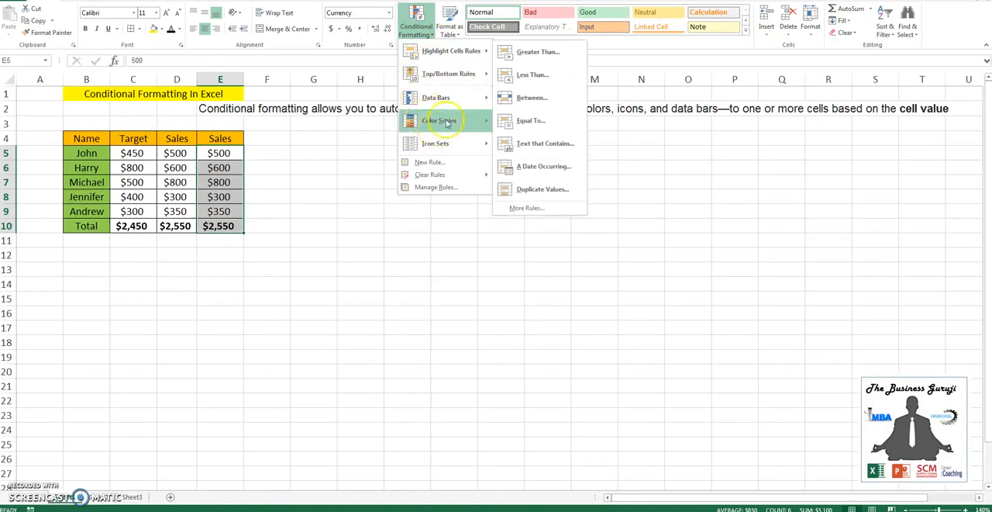
pyautogui.moveTo(438, 96)
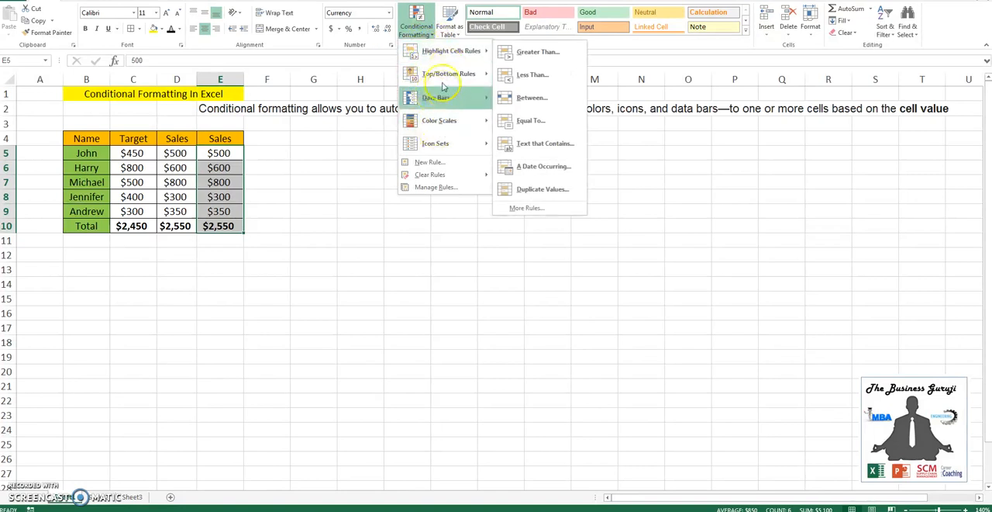
pyautogui.moveTo(442, 51)
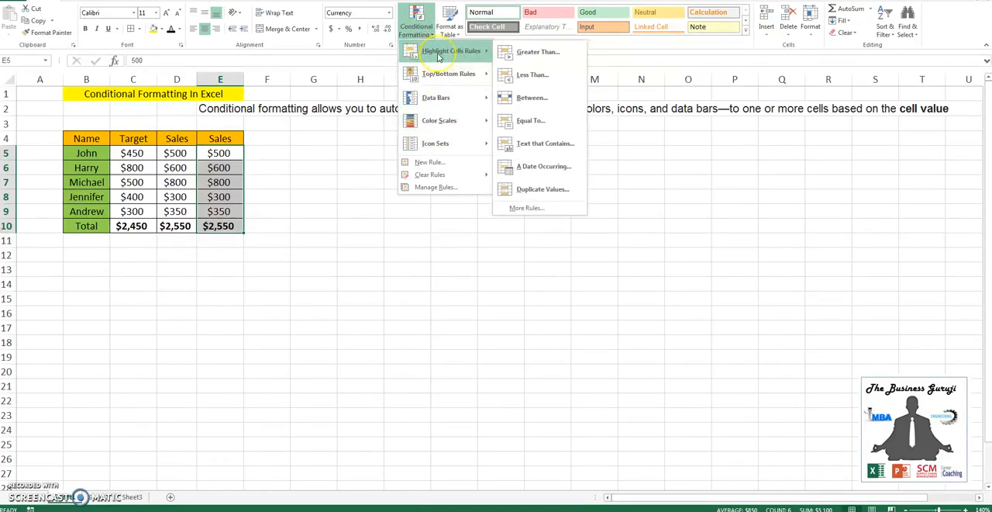
pyautogui.moveTo(484, 52)
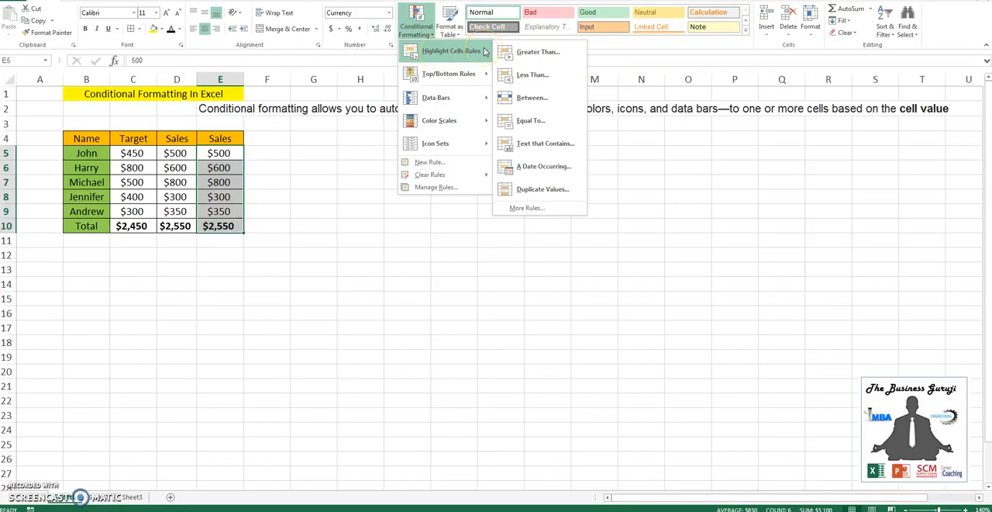
pyautogui.moveTo(540, 53)
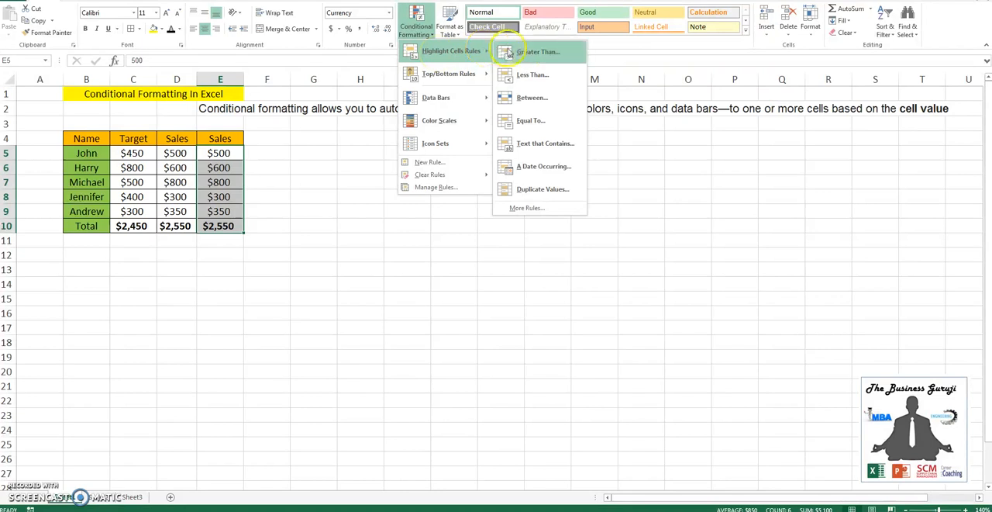
pyautogui.moveTo(533, 74)
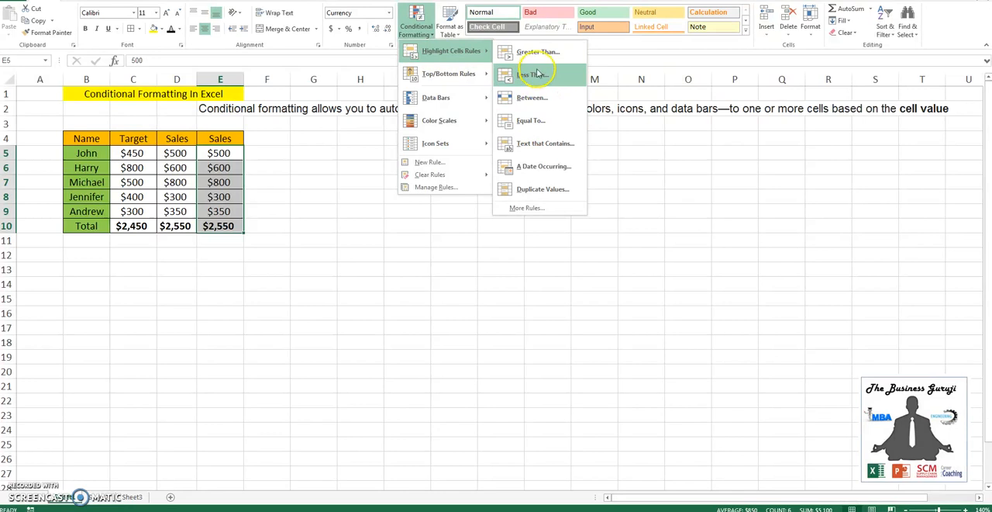
pyautogui.moveTo(533, 96)
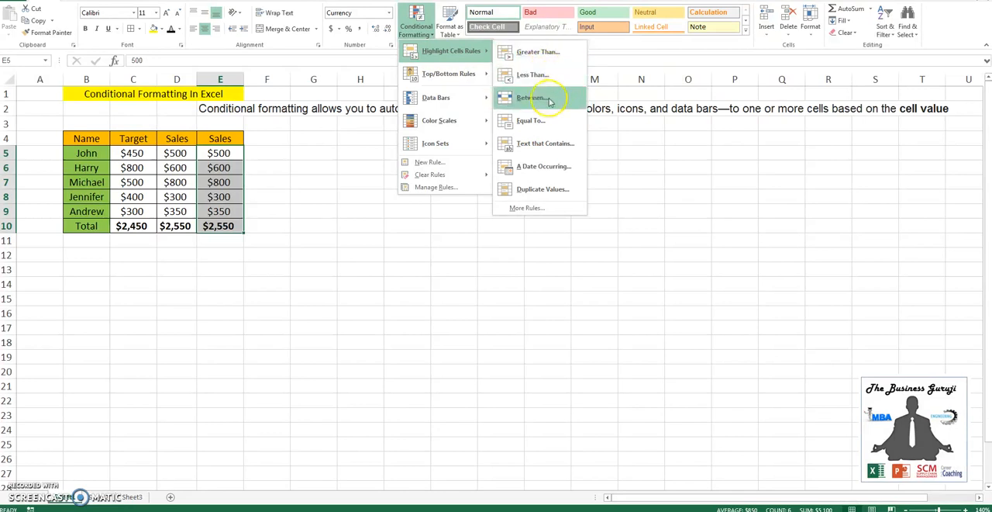
pyautogui.moveTo(546, 121)
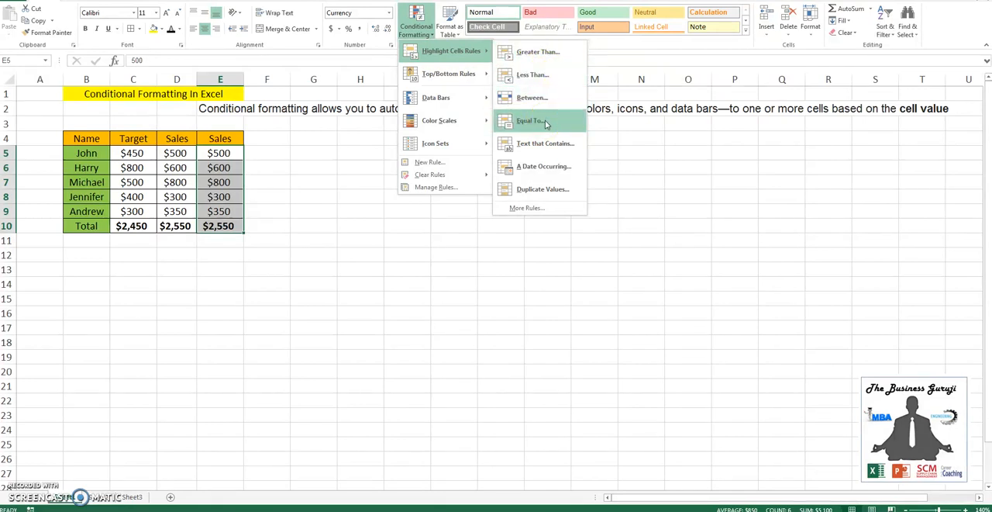
pyautogui.moveTo(593, 163)
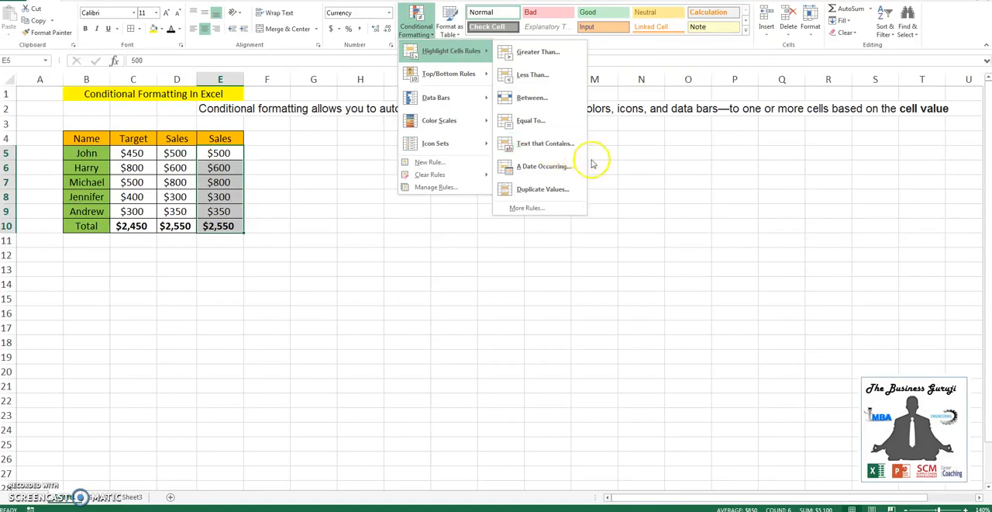
pyautogui.moveTo(542, 189)
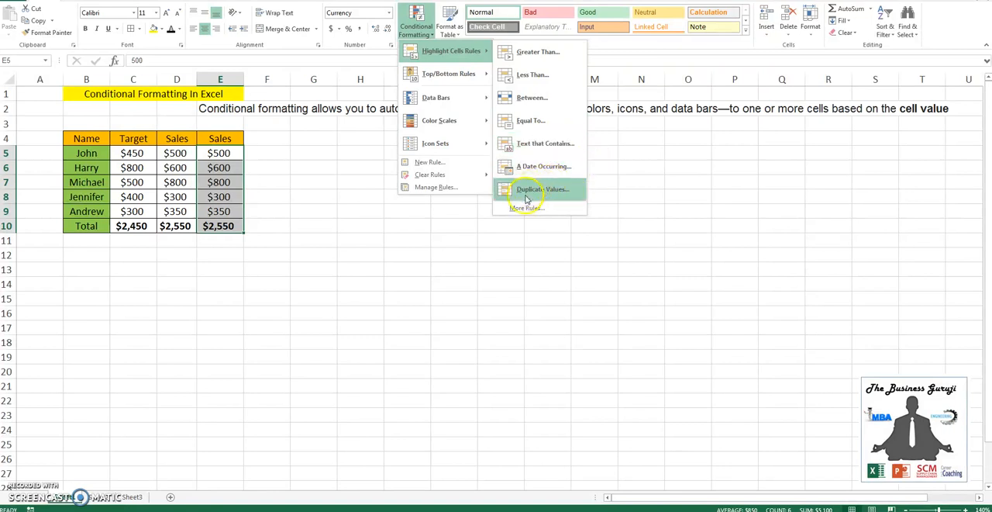
pyautogui.moveTo(436, 97)
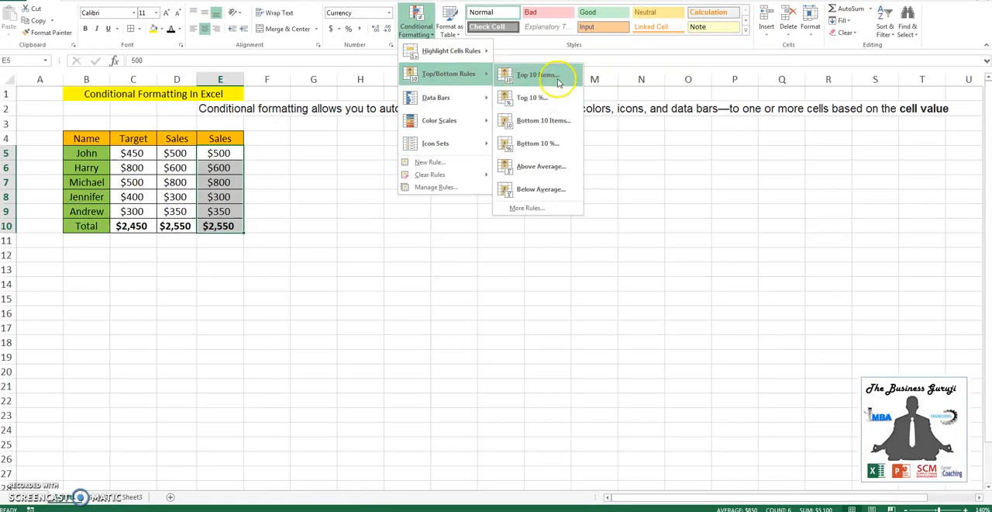
pyautogui.moveTo(555, 77)
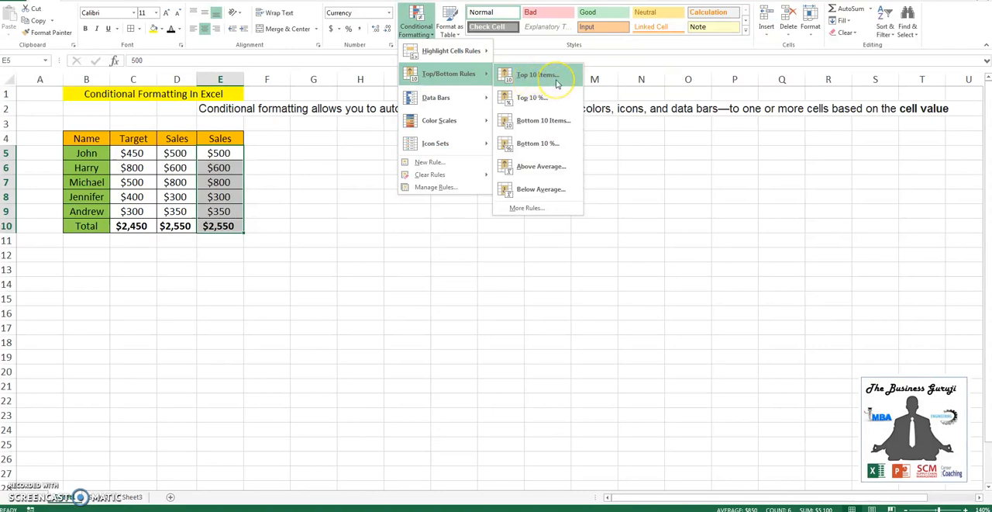
pyautogui.moveTo(543, 96)
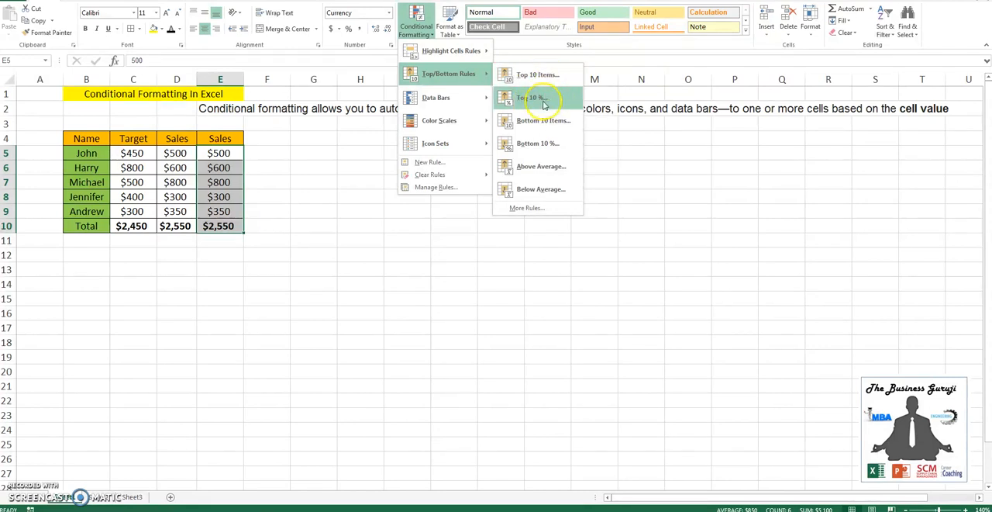
pyautogui.moveTo(543, 121)
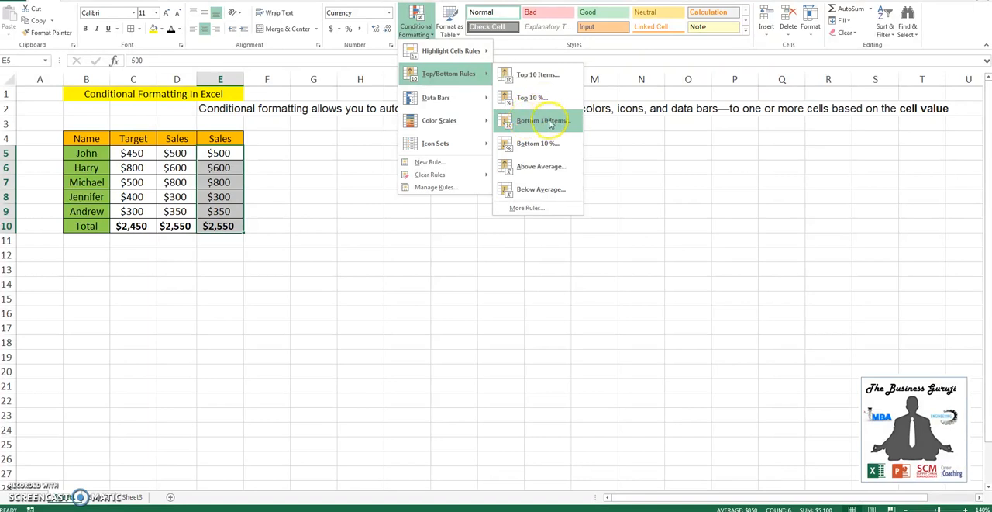
pyautogui.moveTo(540, 166)
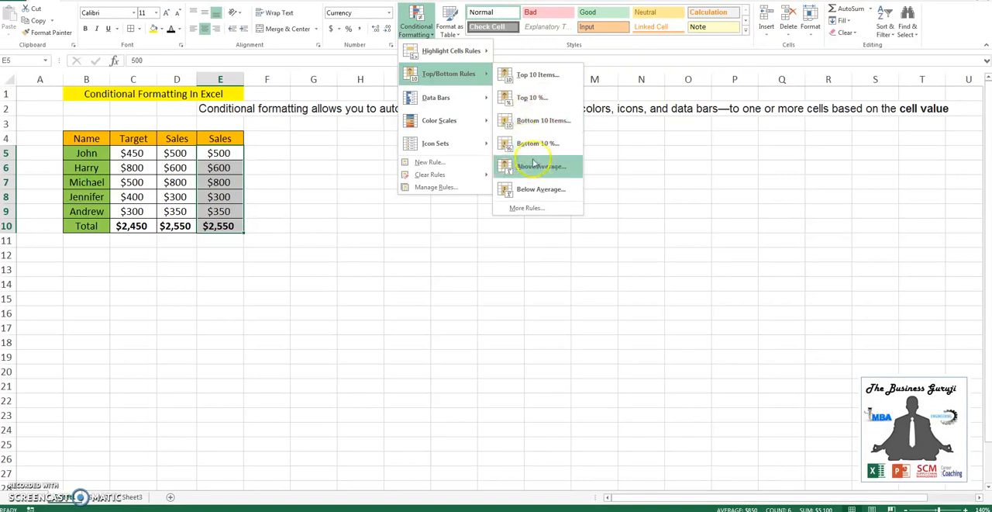
pyautogui.moveTo(549, 180)
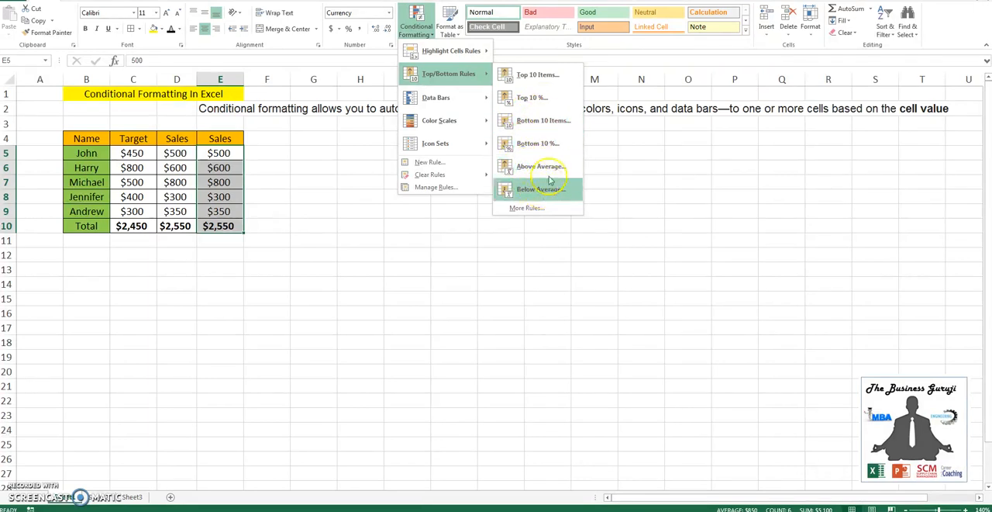
pyautogui.moveTo(436, 96)
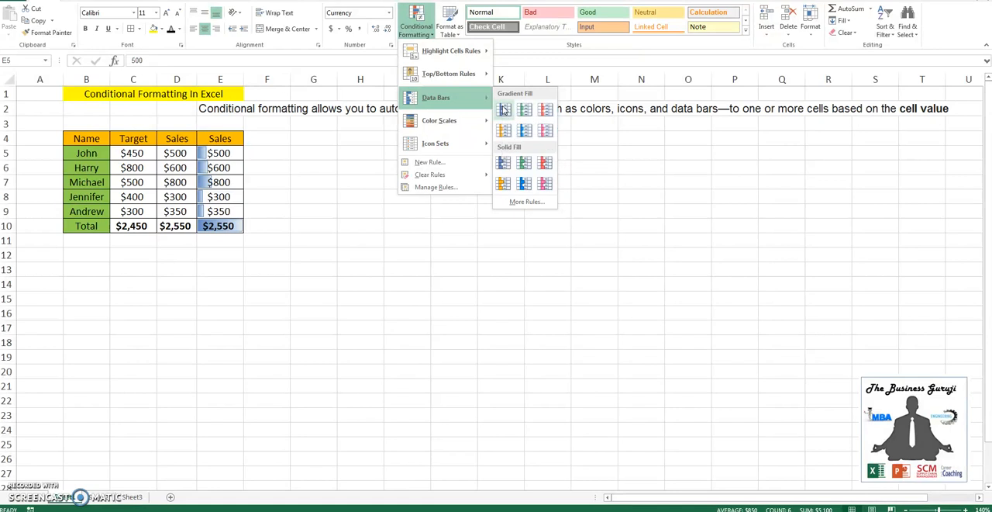
pyautogui.moveTo(524, 109)
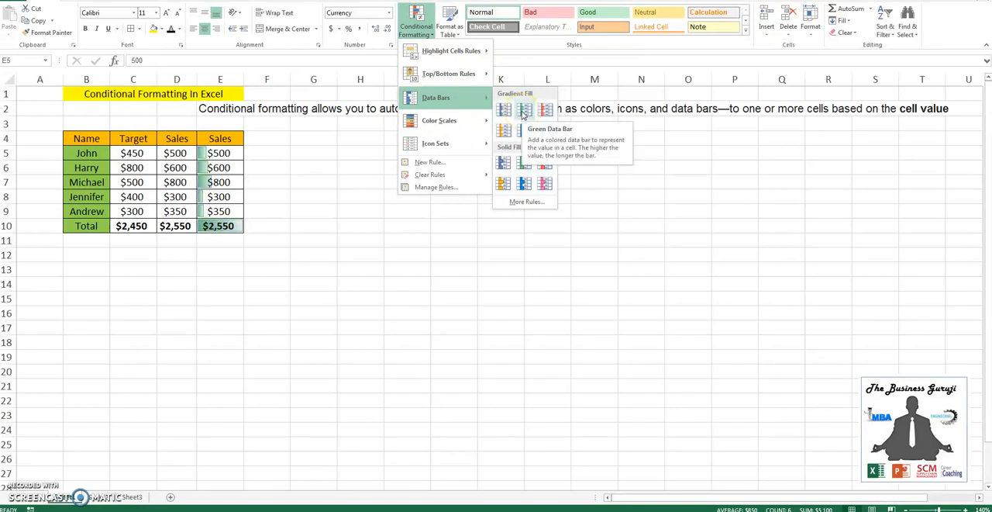
pyautogui.moveTo(504, 130)
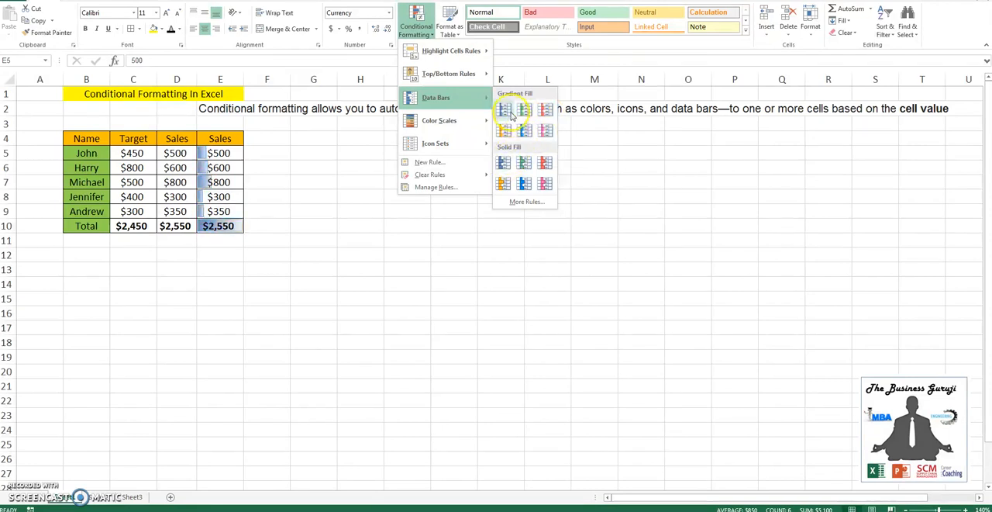
pyautogui.moveTo(524, 169)
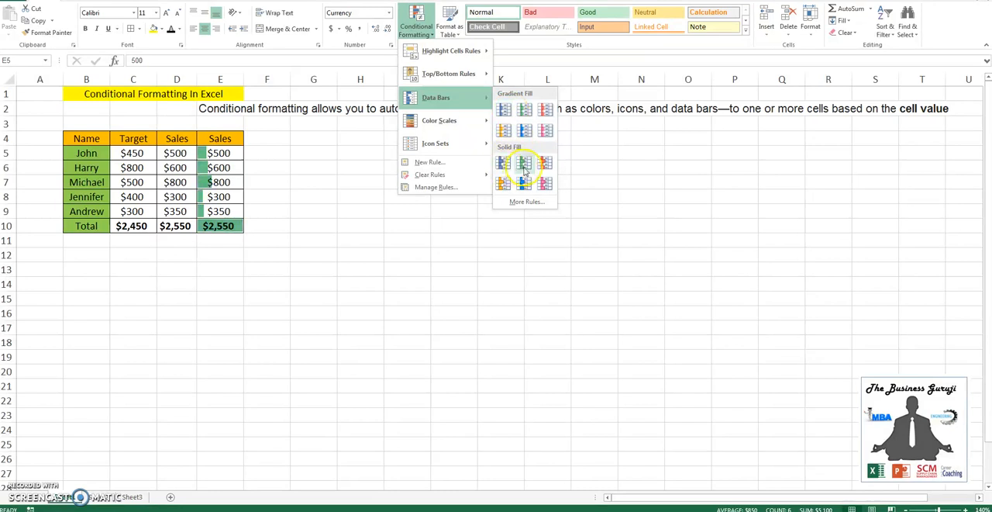
pyautogui.click(524, 163)
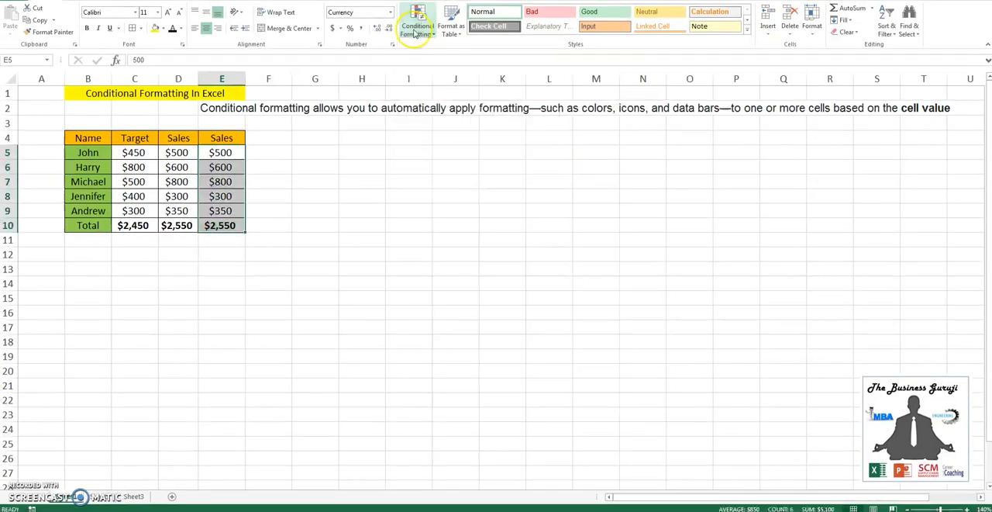
pyautogui.click(417, 18)
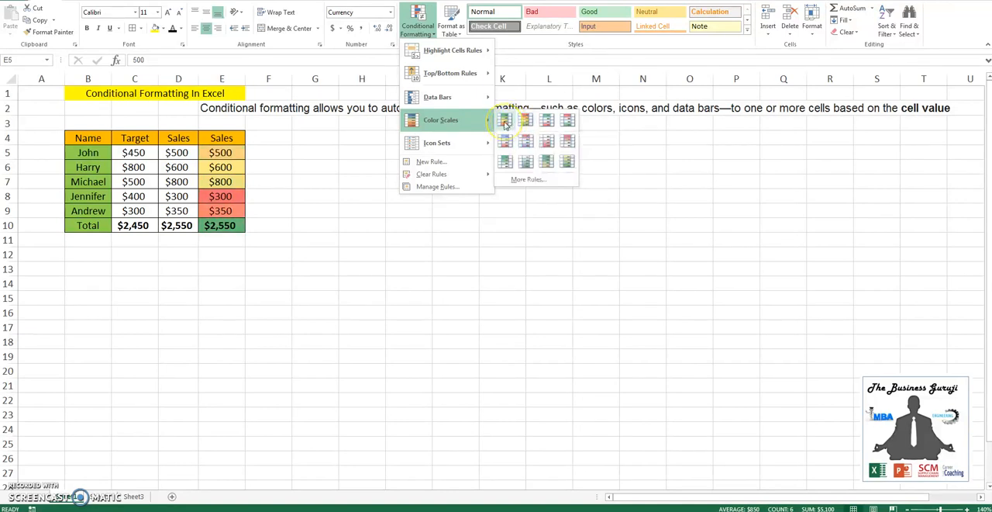
pyautogui.moveTo(507, 141)
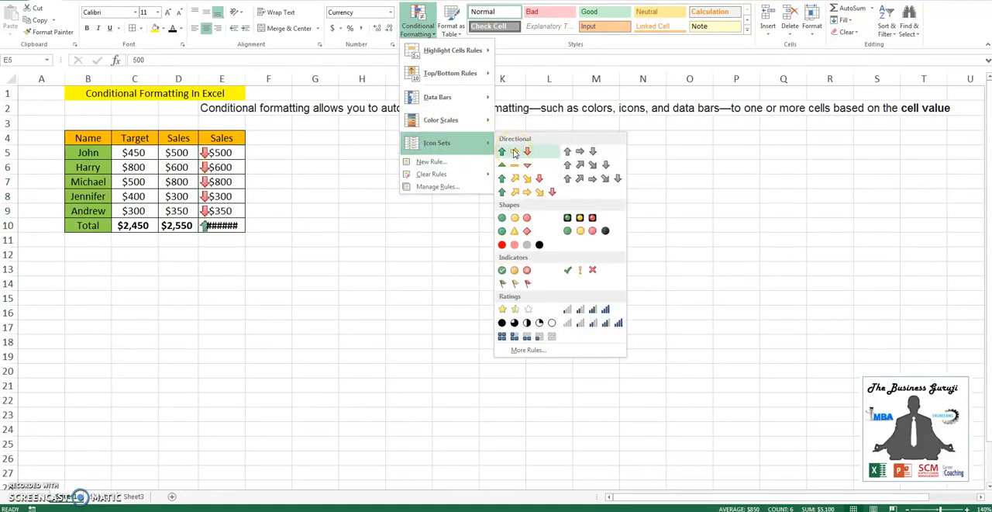
pyautogui.moveTo(515, 179)
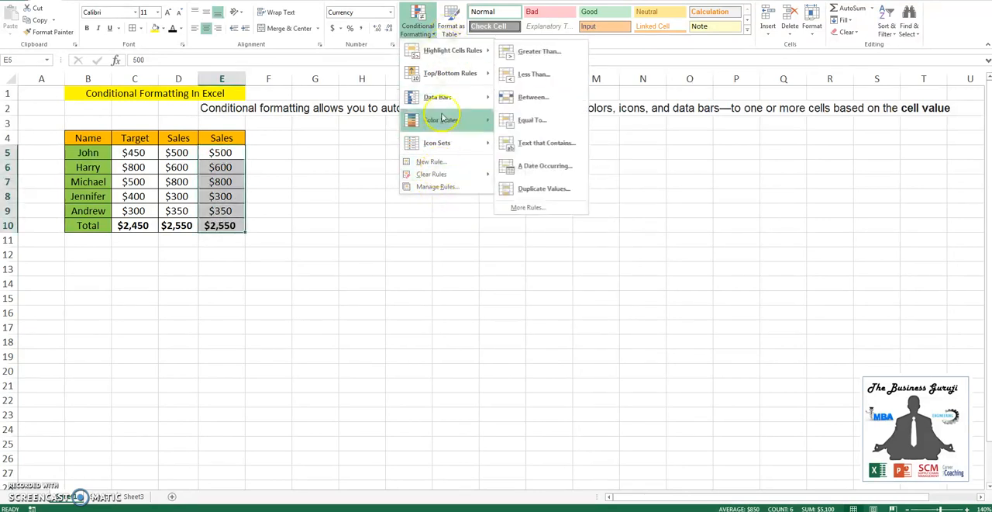
pyautogui.moveTo(428, 161)
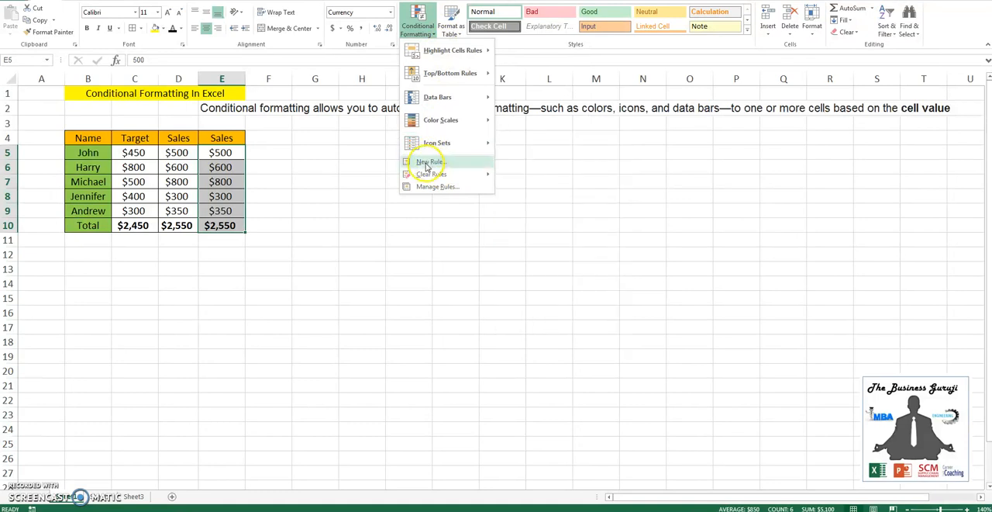
pyautogui.moveTo(260, 251)
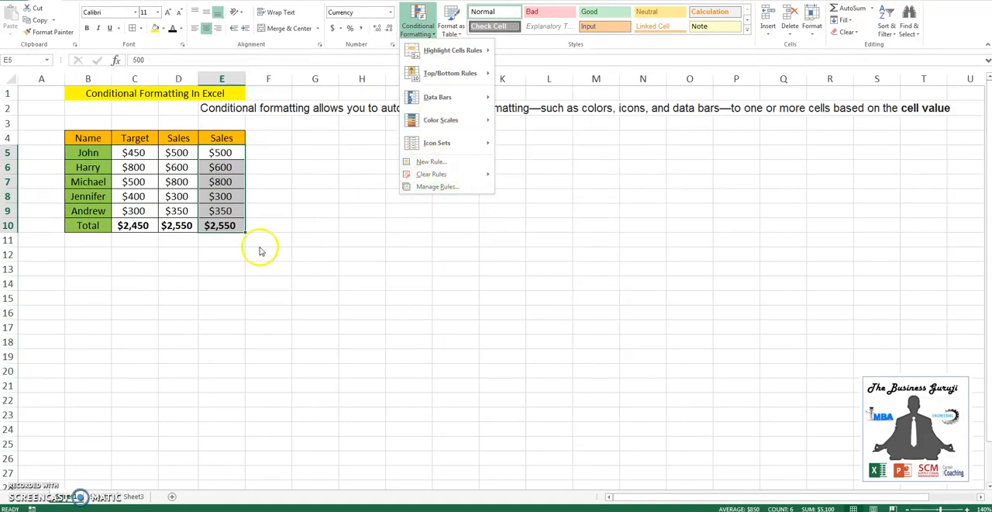
pyautogui.moveTo(257, 202)
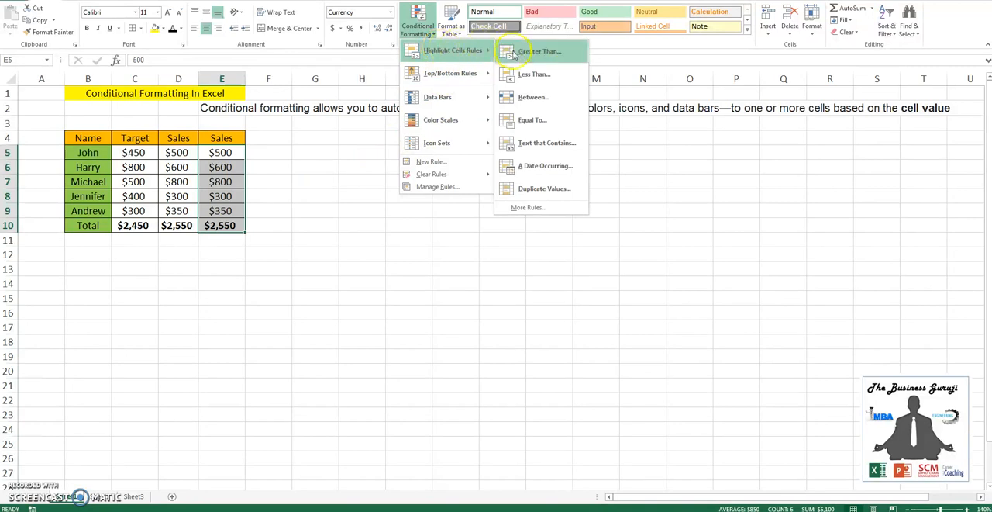
# Highlight values greater than 500 in the second Sales column with green fill.
pyautogui.click(540, 49)
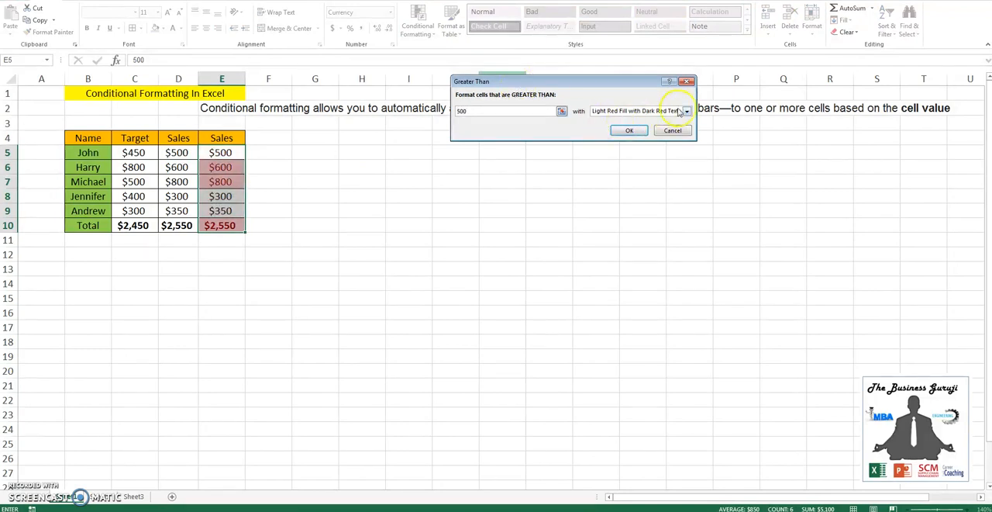
pyautogui.click(685, 112)
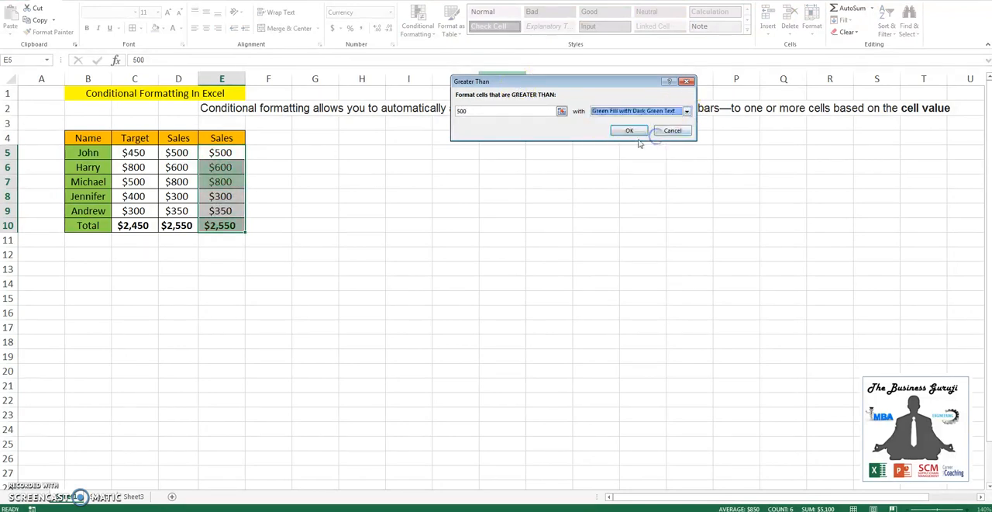
pyautogui.click(629, 130)
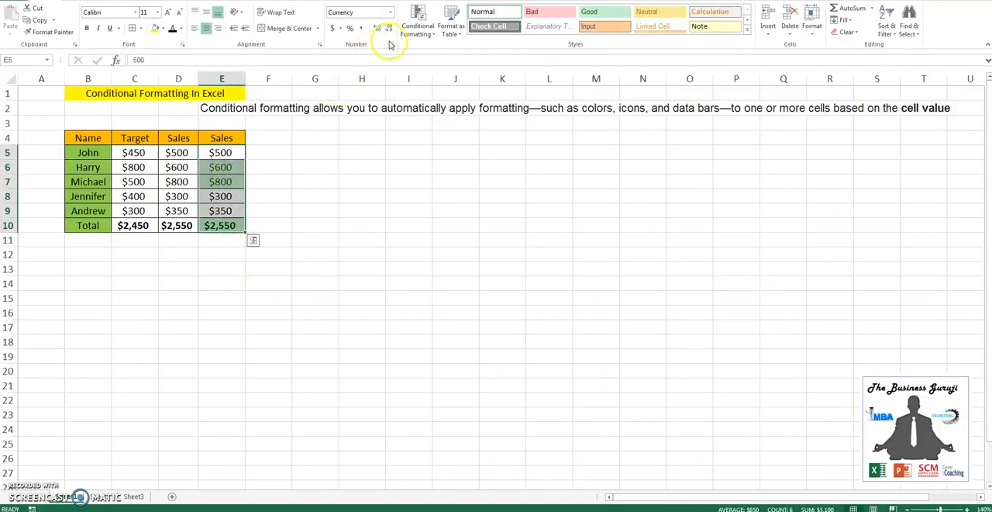
# Highlight values less than 500 in the second Sales column with light red fill.
pyautogui.click(418, 19)
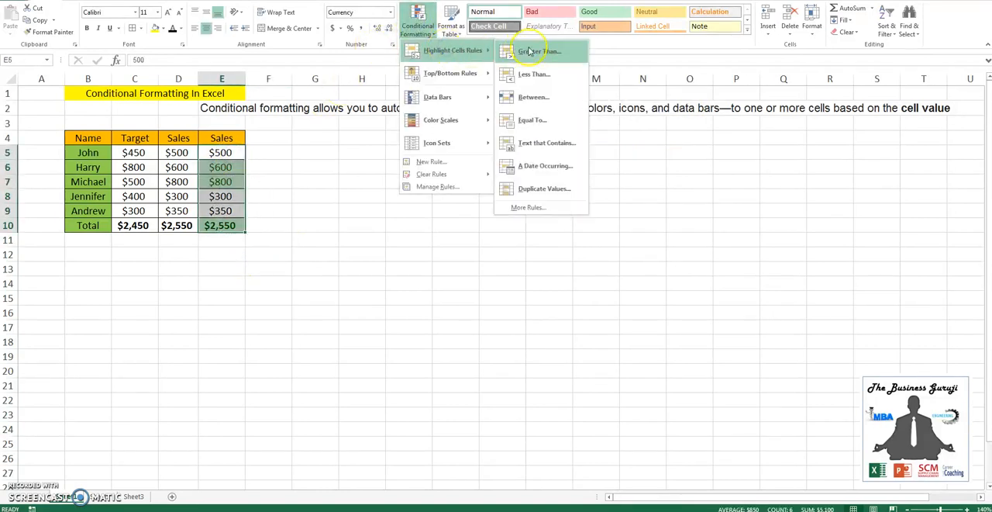
pyautogui.click(533, 74)
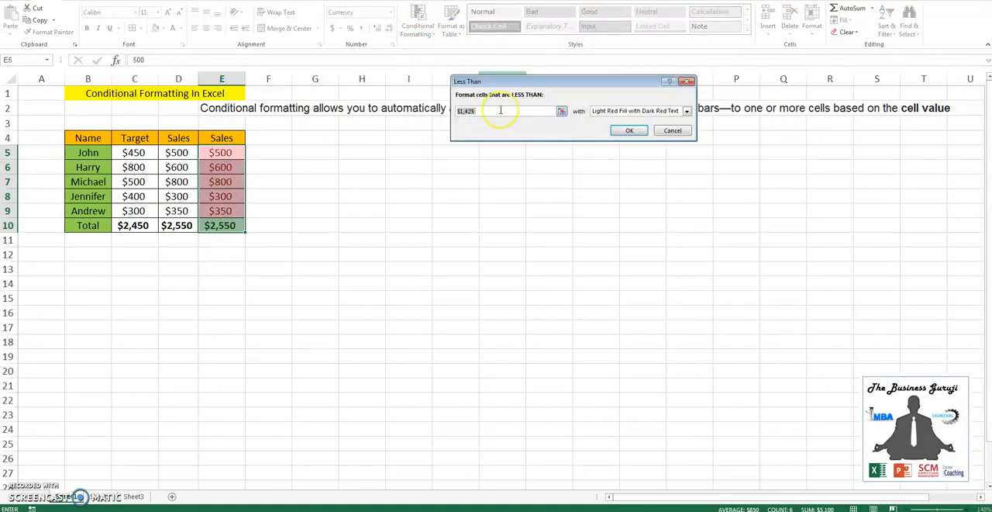
pyautogui.write('500')
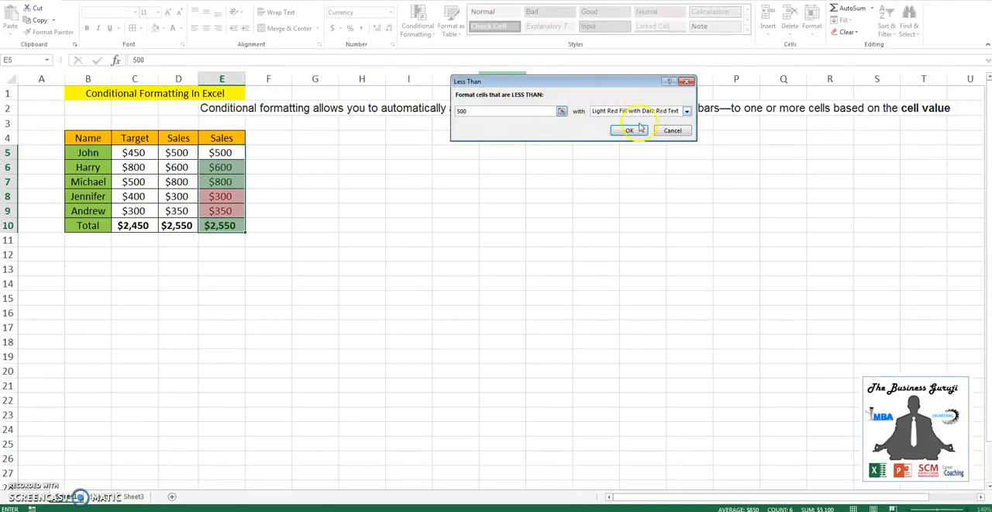
pyautogui.click(630, 130)
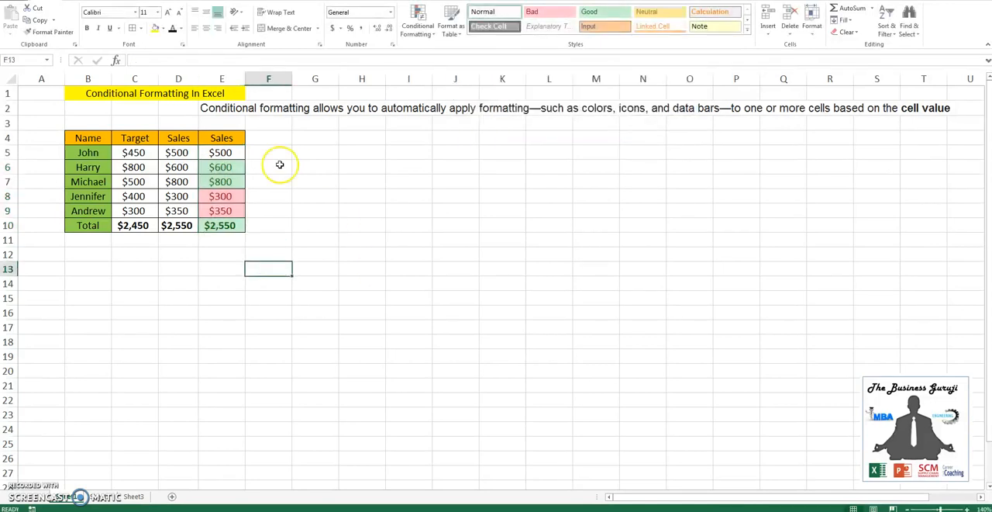
# Paste the Sales values into column F and bring up the conditional formatting options.
pyautogui.click(221, 152)
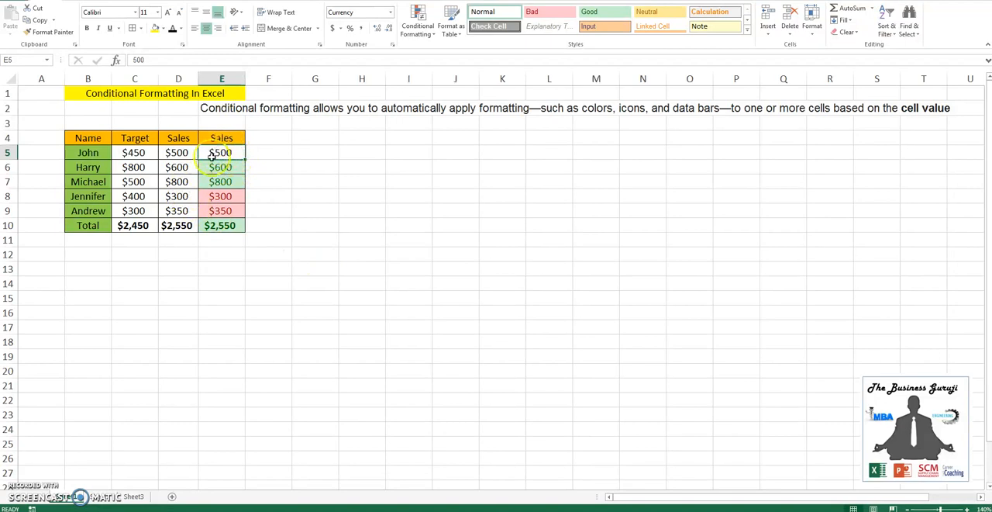
pyautogui.moveTo(201, 195)
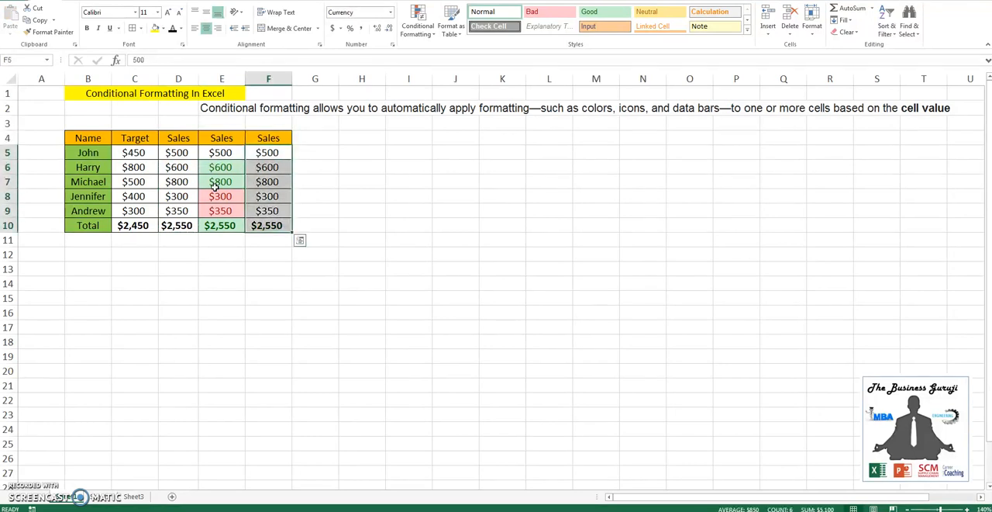
pyautogui.click(417, 21)
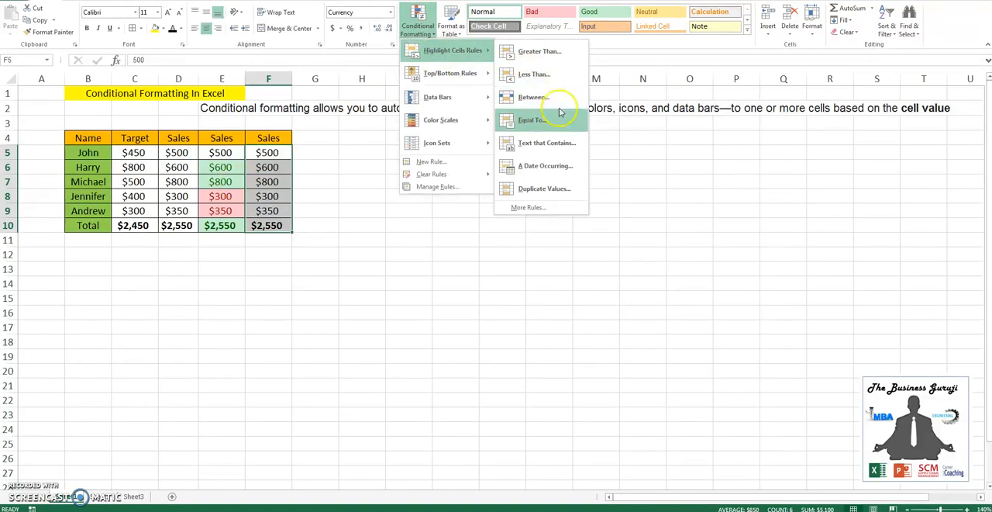
pyautogui.moveTo(546, 166)
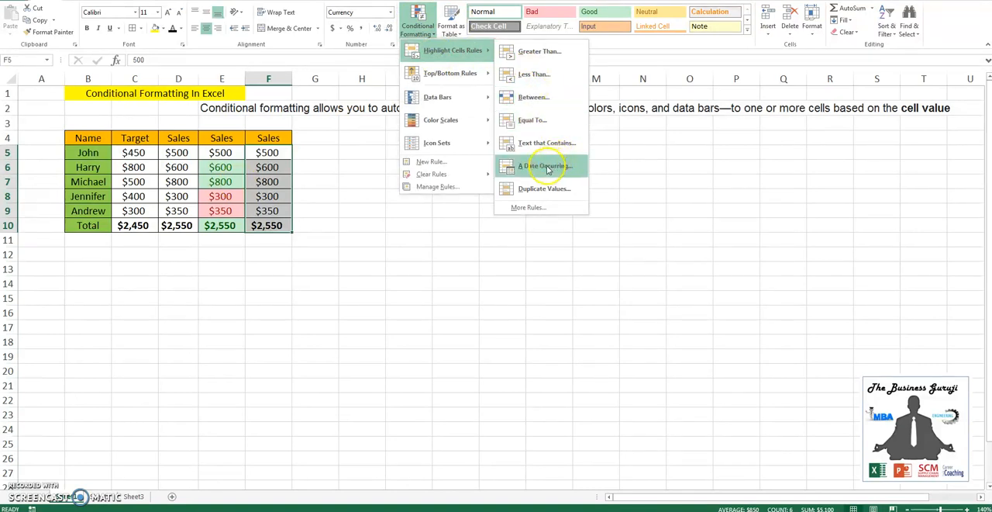
pyautogui.moveTo(450, 73)
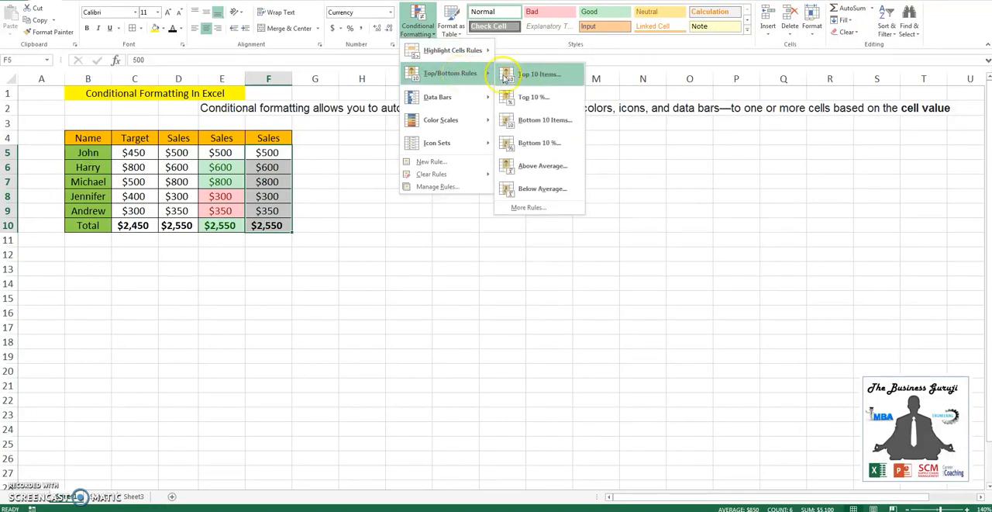
# Shade the top-ranked values in the third Sales column green with a Top Items rule.
pyautogui.click(538, 74)
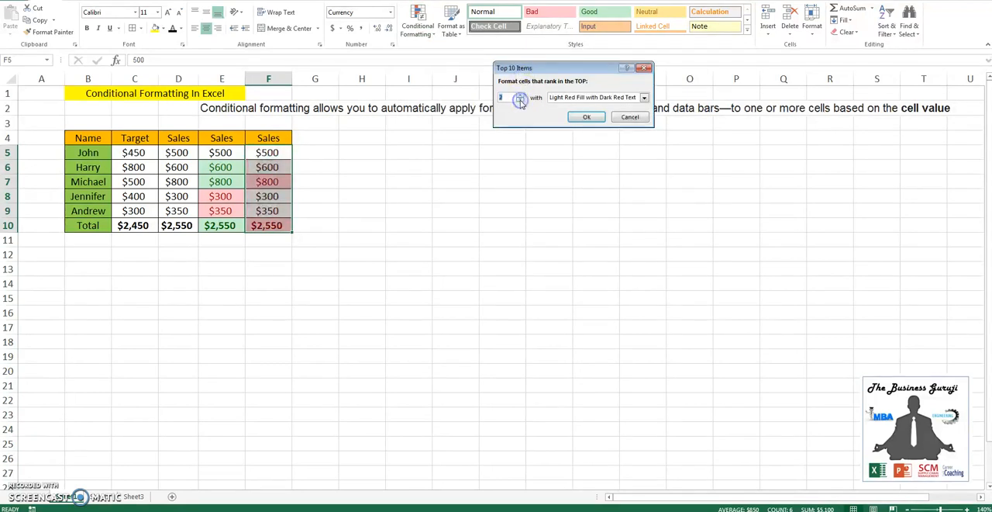
pyautogui.click(645, 96)
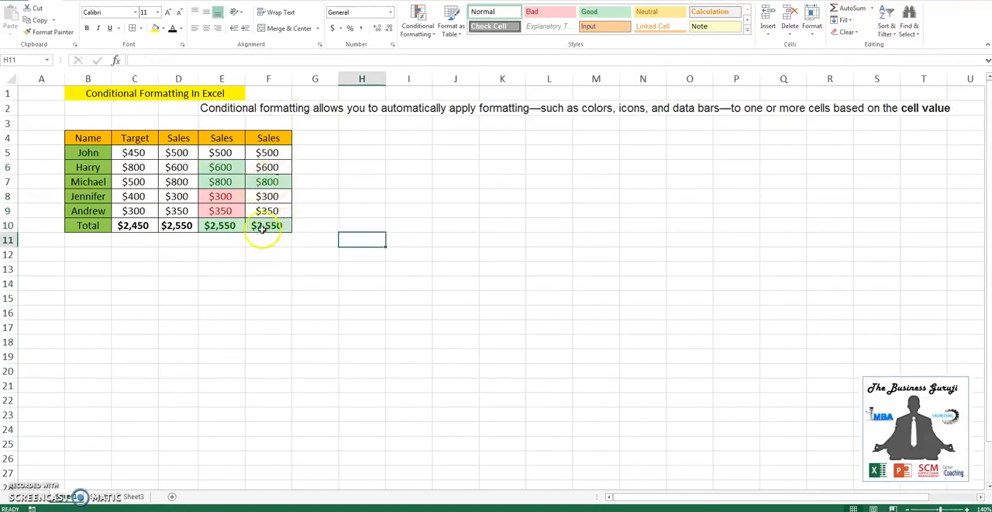
pyautogui.click(268, 225)
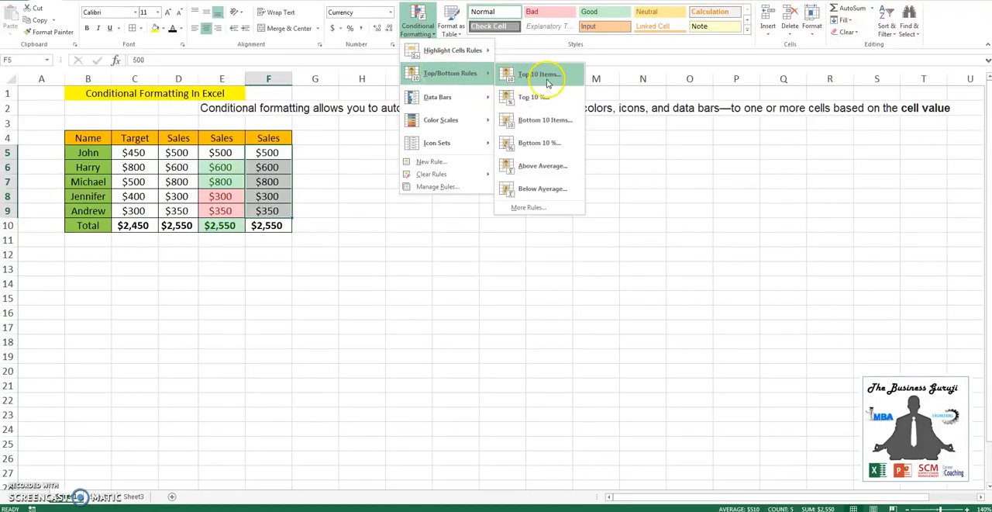
pyautogui.click(540, 73)
pyautogui.write('2')
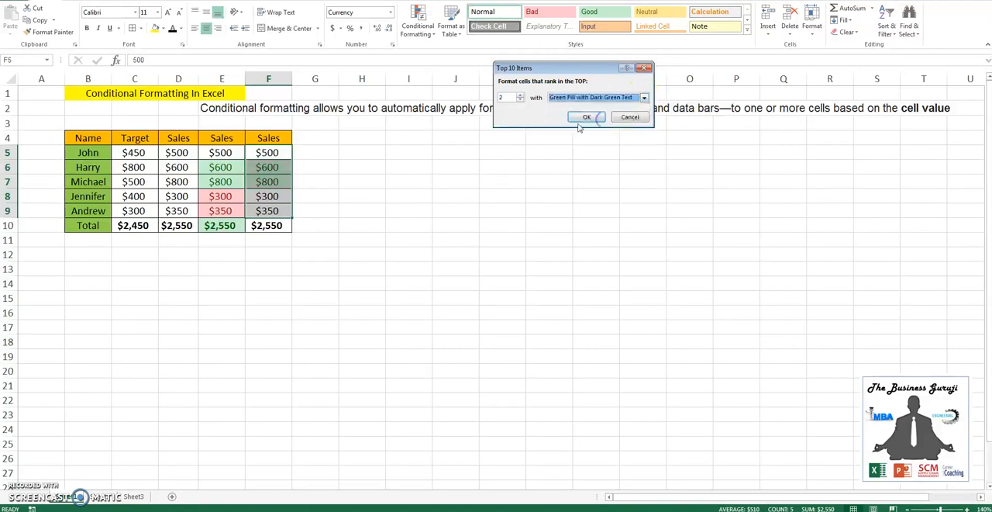
pyautogui.click(586, 118)
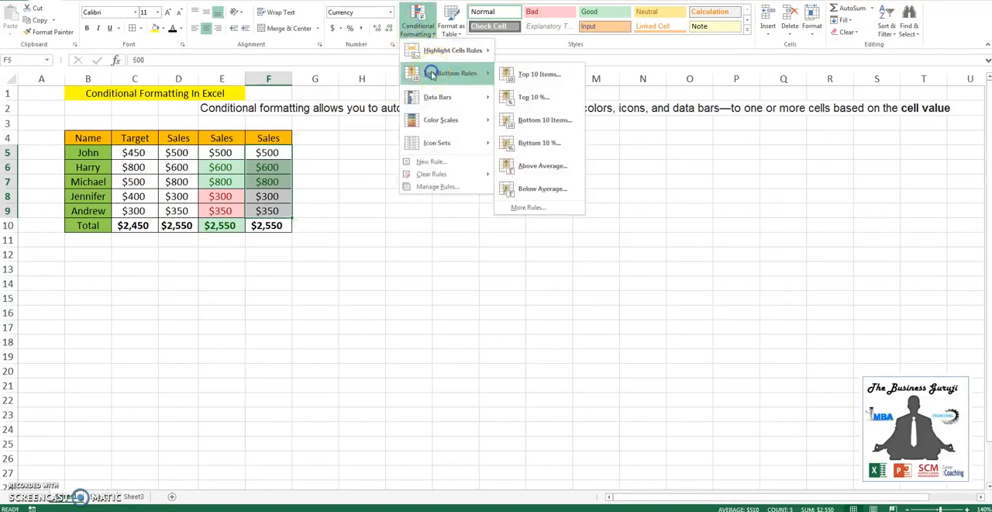
pyautogui.moveTo(540, 120)
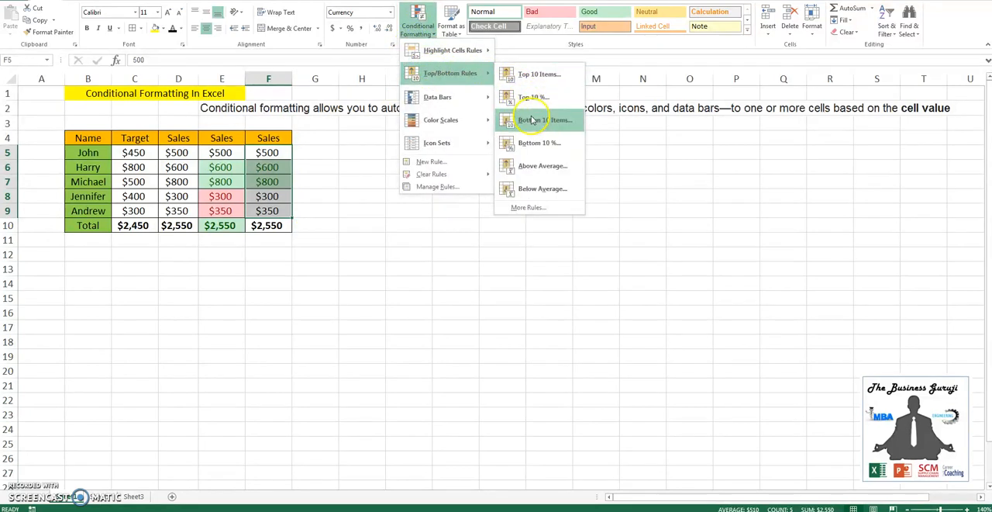
# Shade the bottom 2 values, $300 and $350, light red with a Bottom Items rule.
pyautogui.click(543, 119)
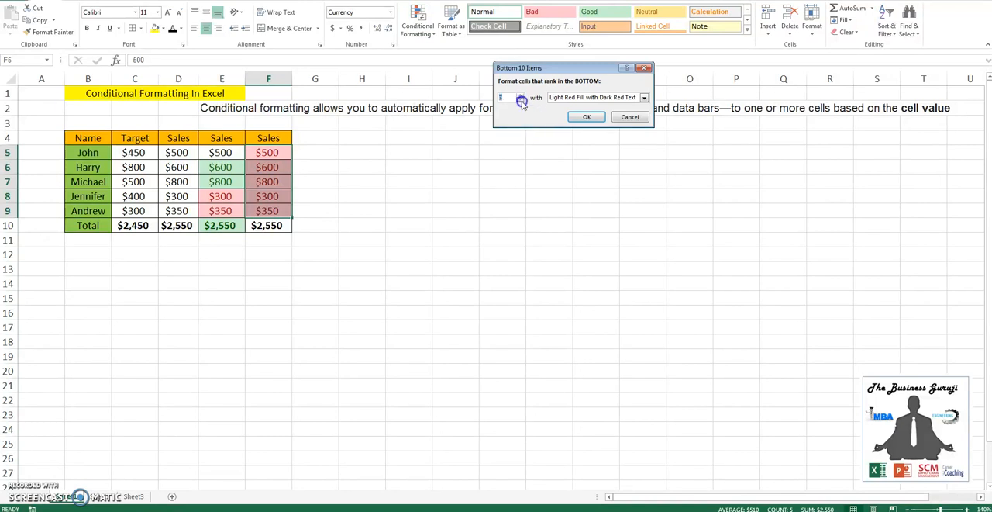
pyautogui.moveTo(645, 96)
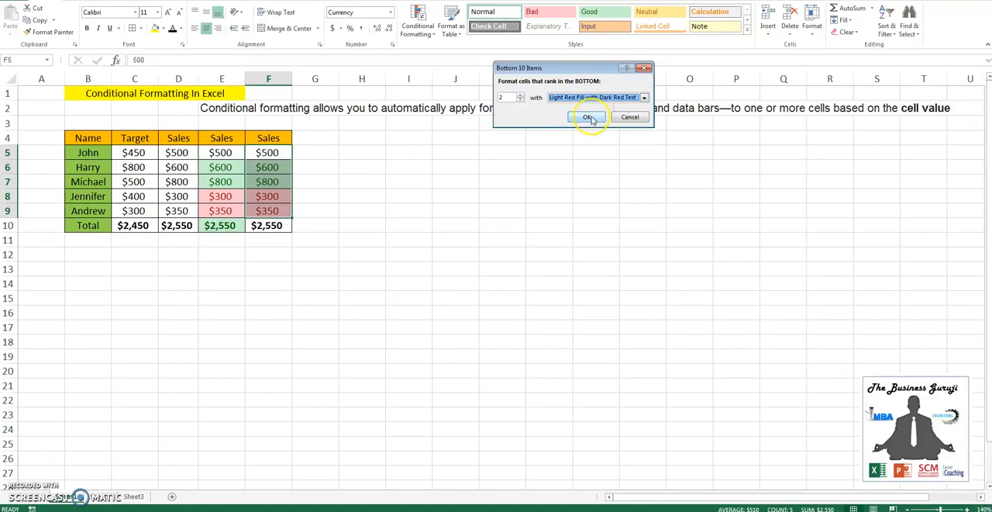
pyautogui.click(586, 118)
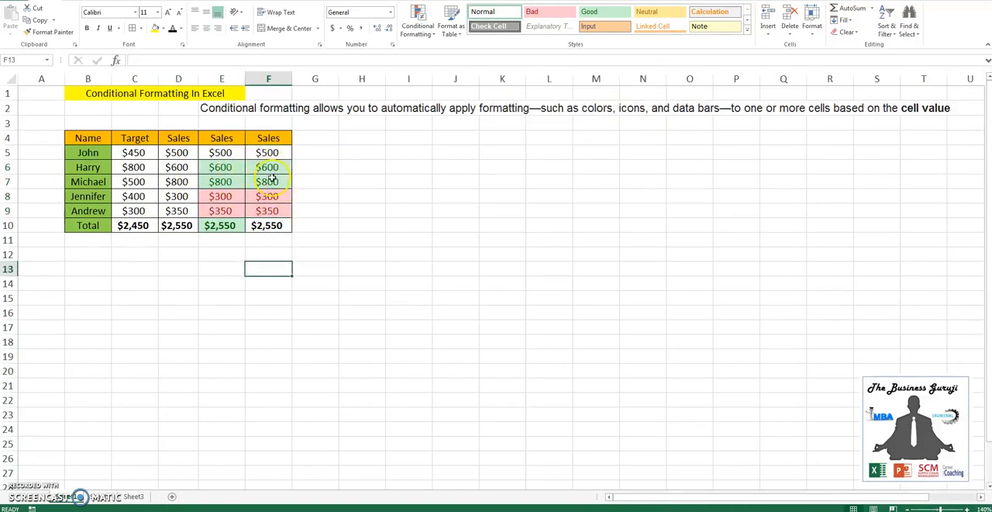
pyautogui.click(178, 138)
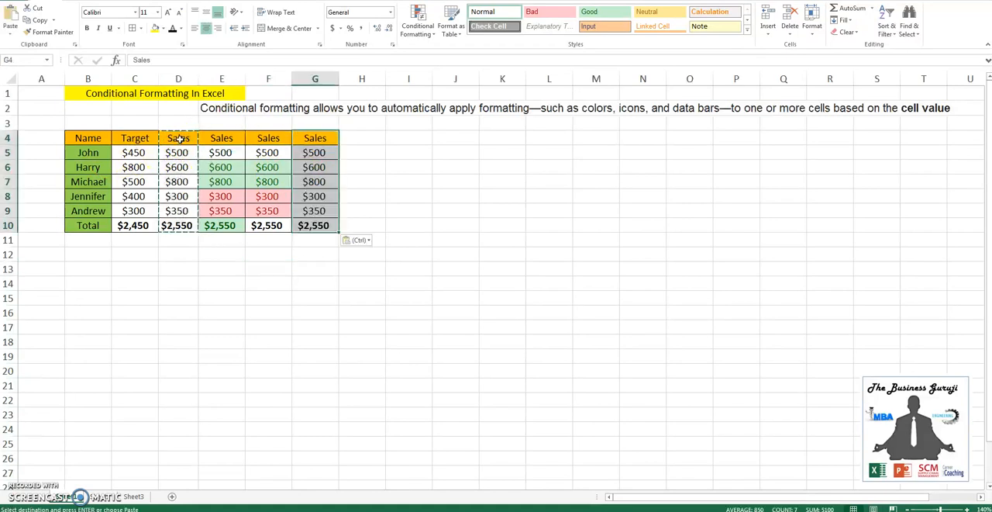
# Copy the Sales column into G, H and I, applying Data Bars to G and a Color Scale to H.
pyautogui.press('Escape')
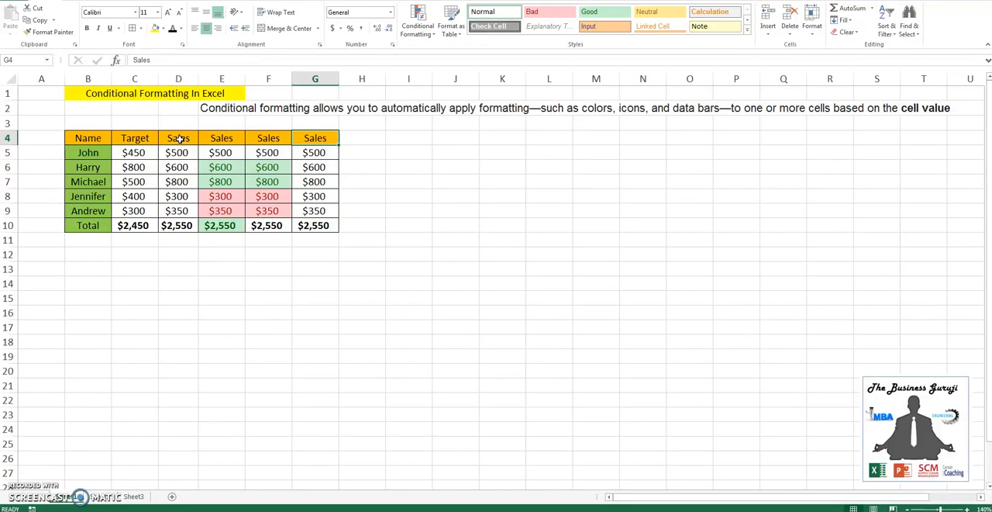
pyautogui.click(315, 152)
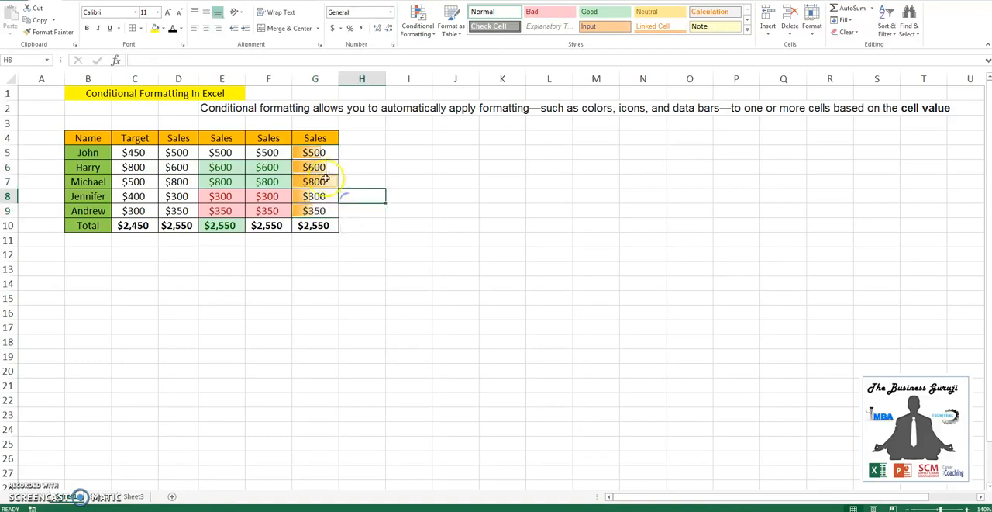
pyautogui.click(314, 181)
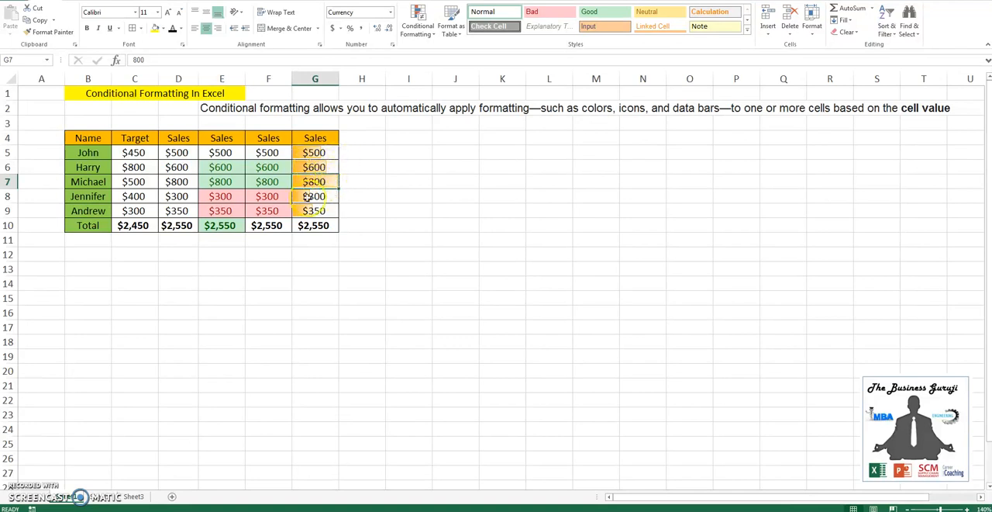
pyautogui.click(178, 152)
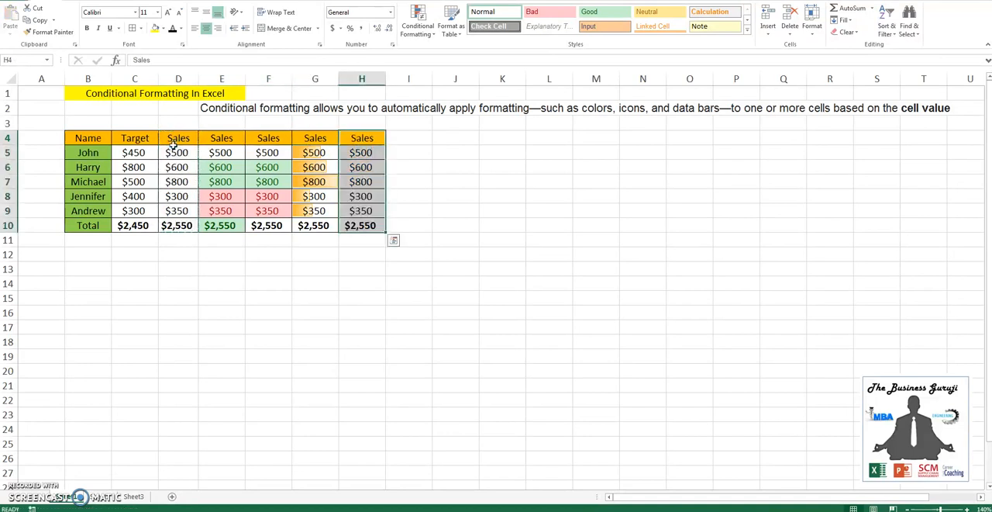
pyautogui.click(417, 21)
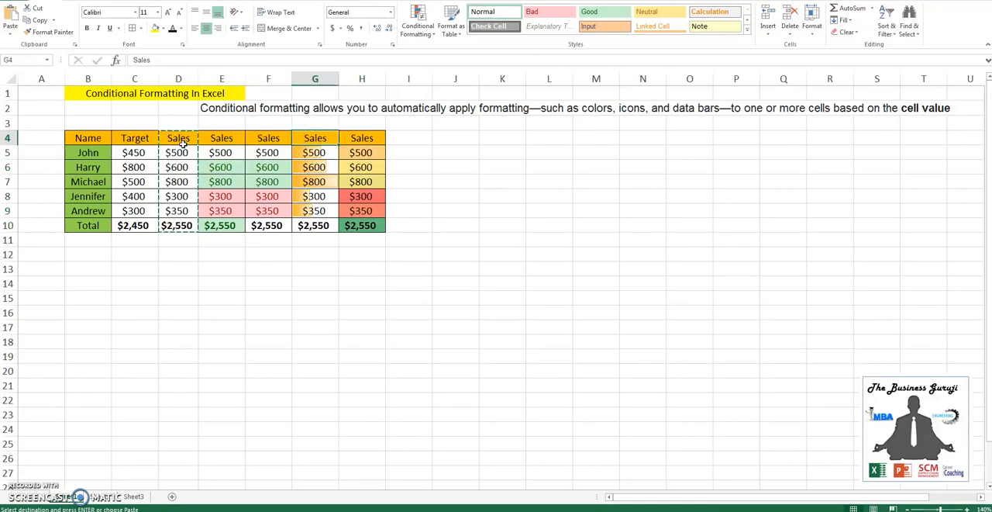
pyautogui.click(409, 136)
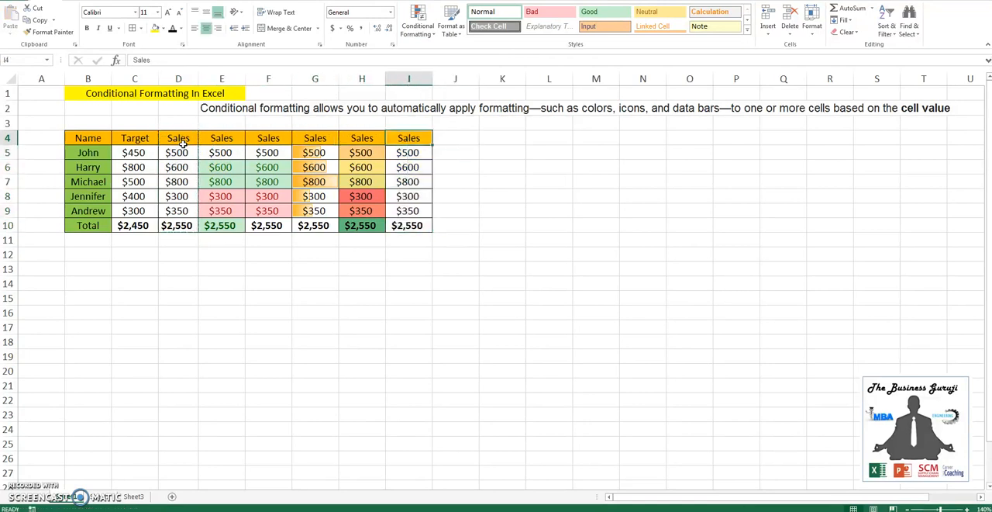
pyautogui.click(417, 19)
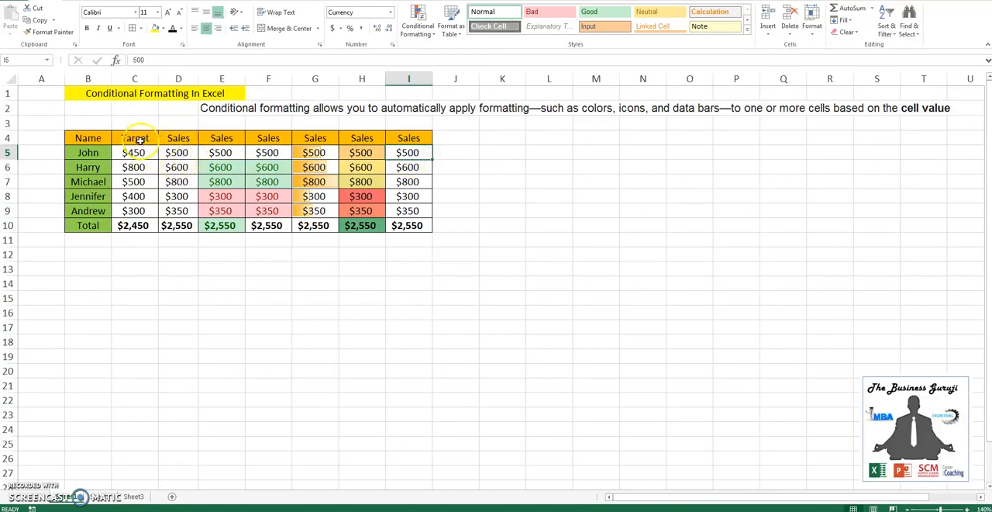
pyautogui.click(134, 152)
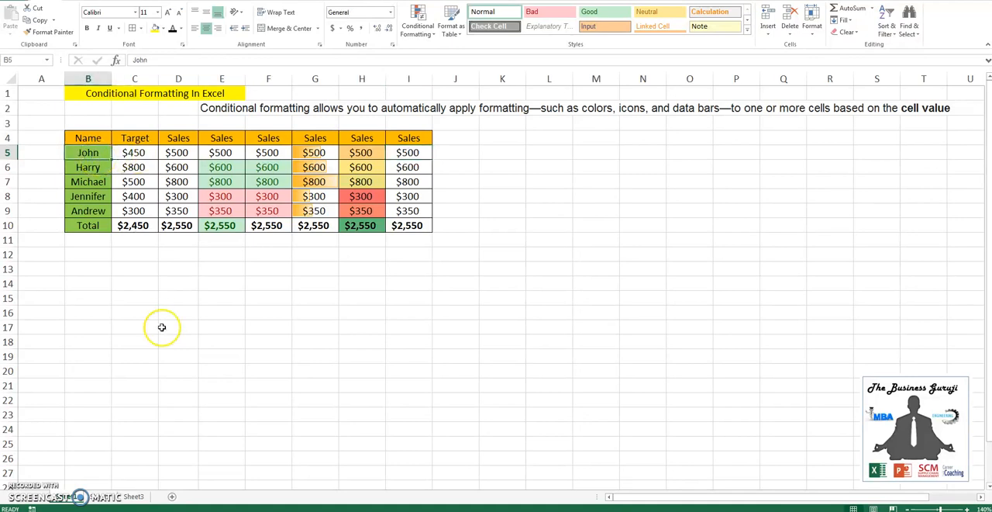
pyautogui.click(133, 152)
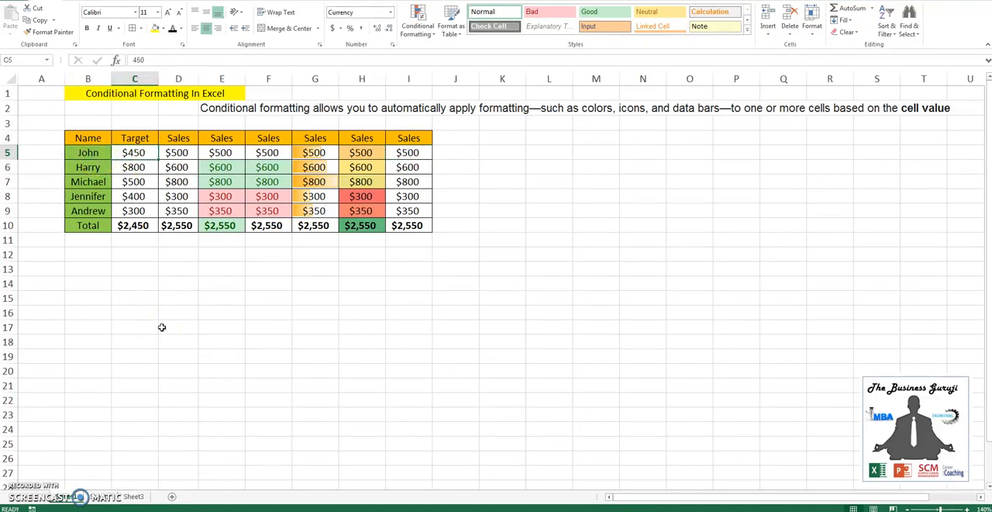
pyautogui.click(179, 152)
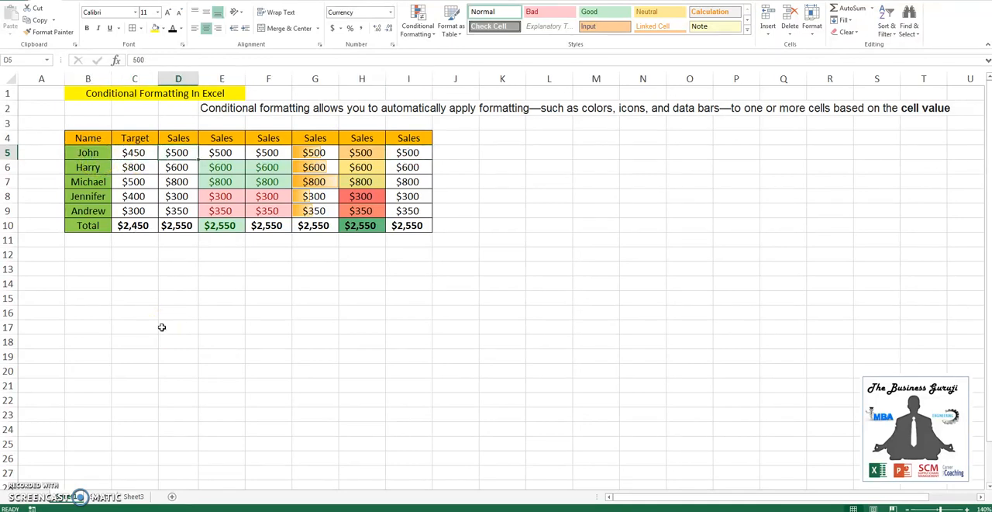
pyautogui.click(135, 211)
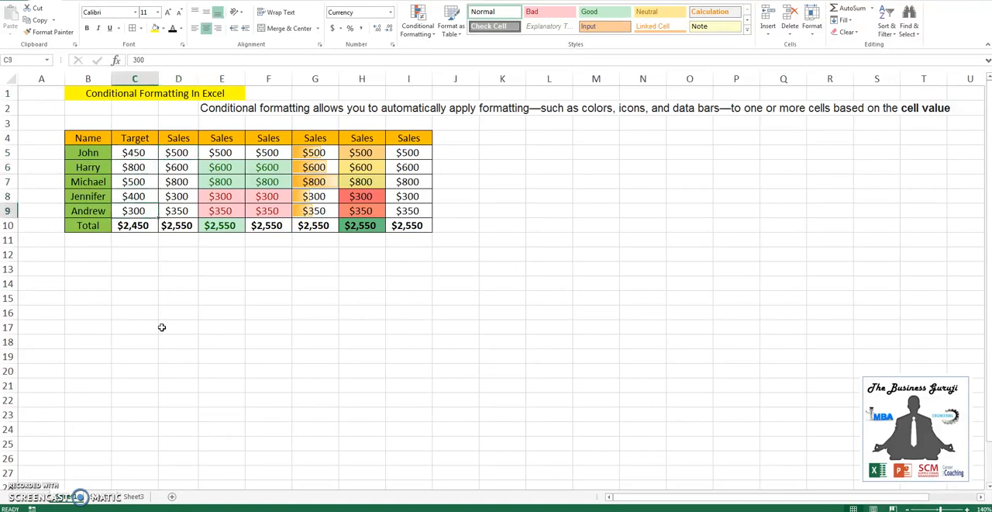
pyautogui.click(178, 210)
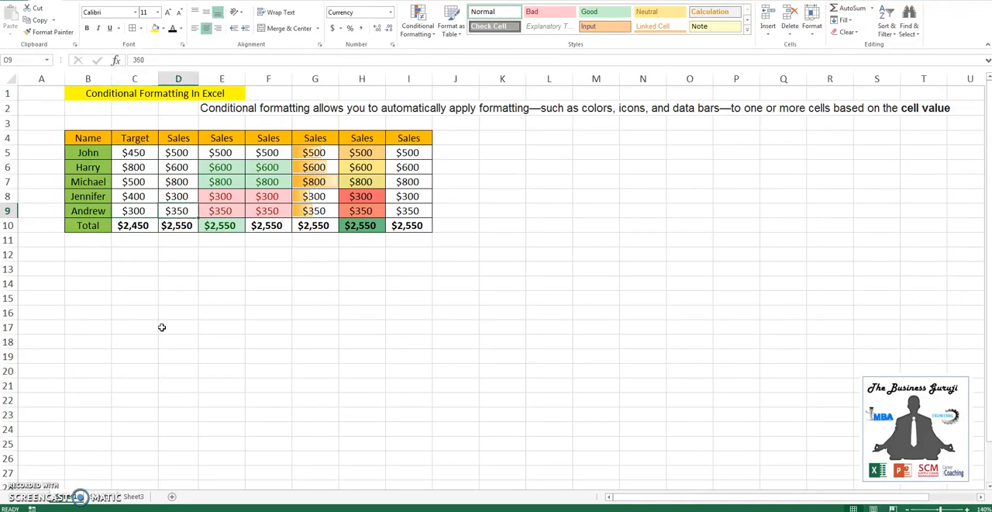
pyautogui.click(133, 167)
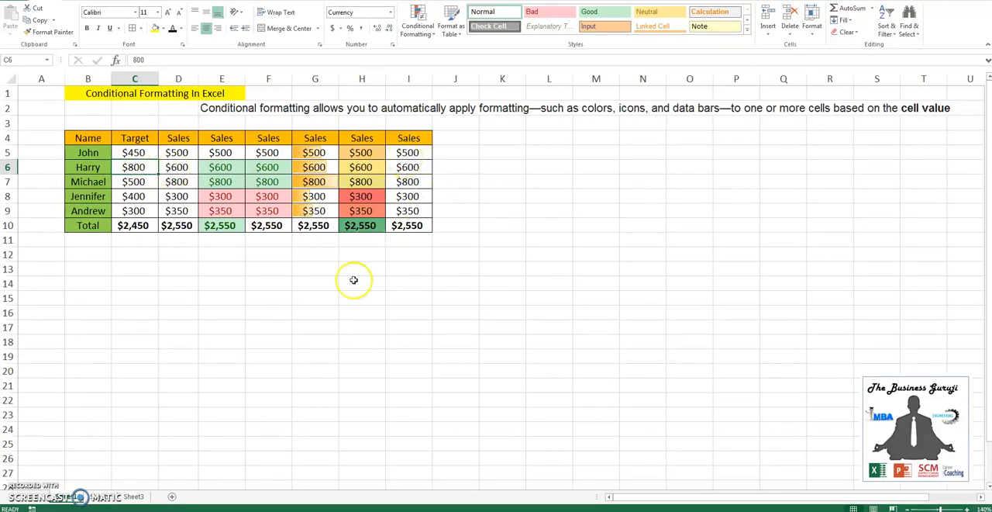
pyautogui.moveTo(379, 226)
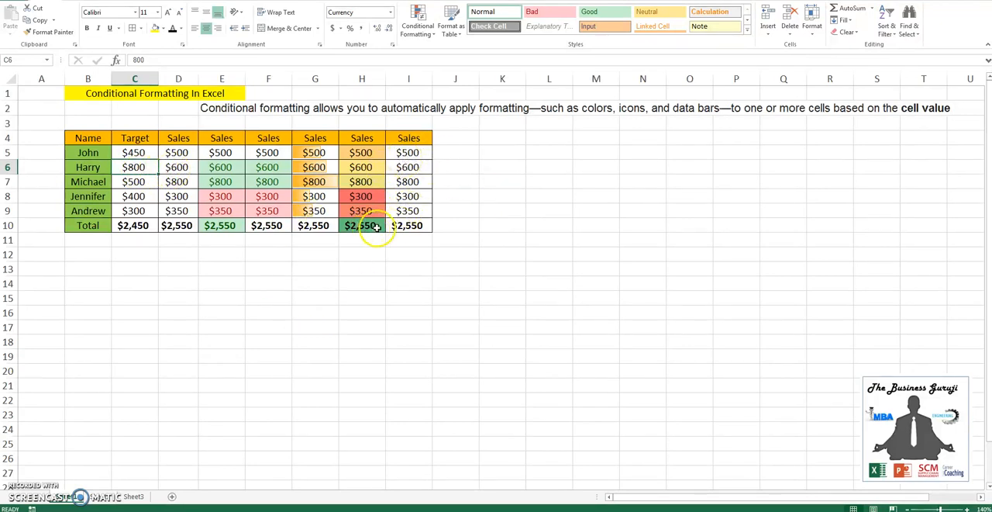
# Start a new formula-based conditional rule on John's sales in the last column.
pyautogui.click(409, 152)
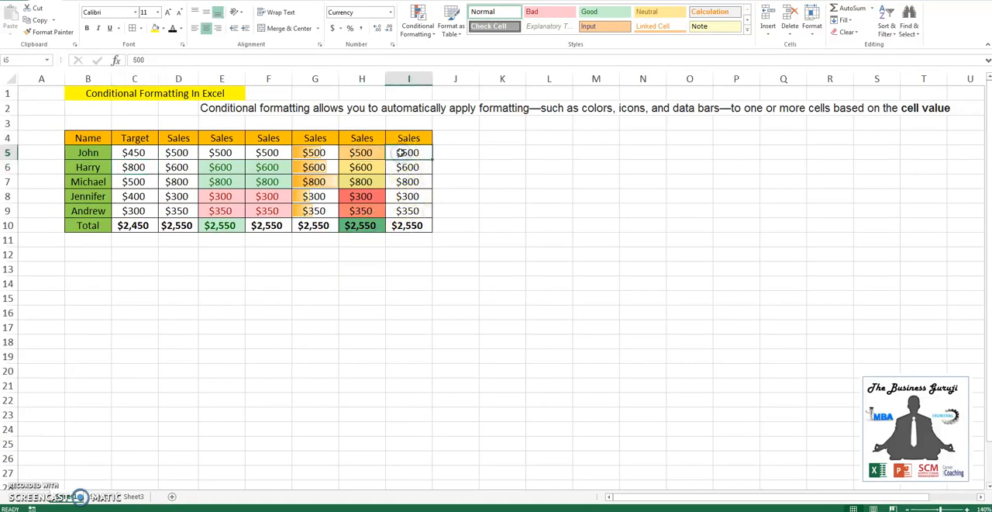
pyautogui.click(417, 18)
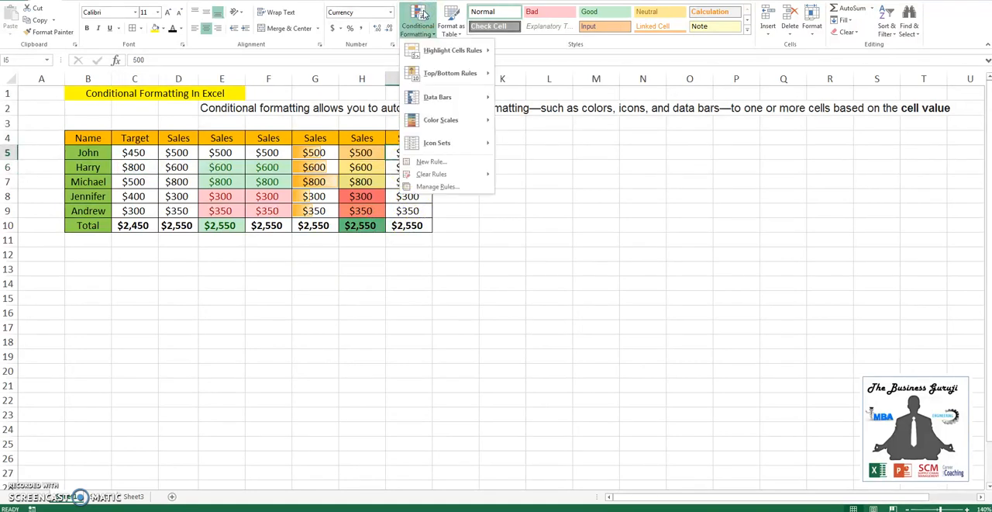
pyautogui.moveTo(465, 162)
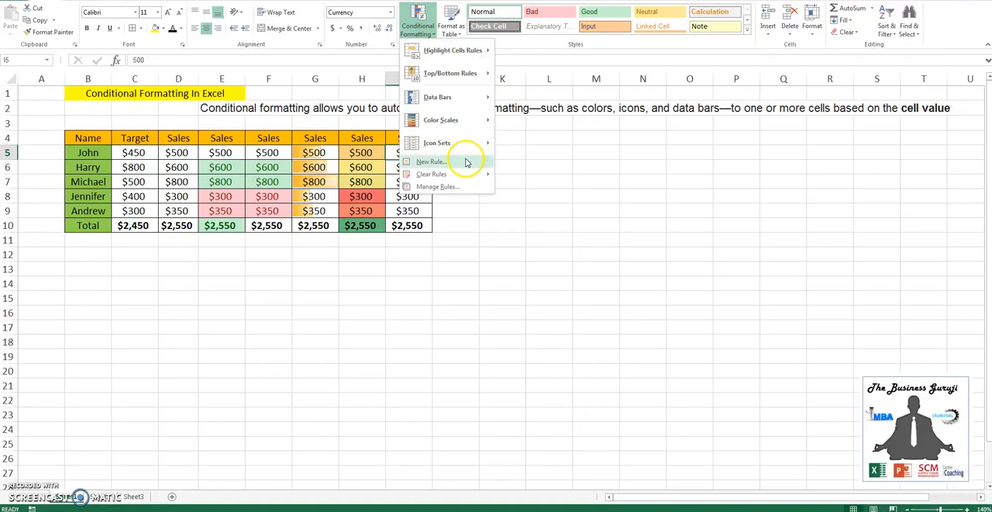
pyautogui.click(431, 161)
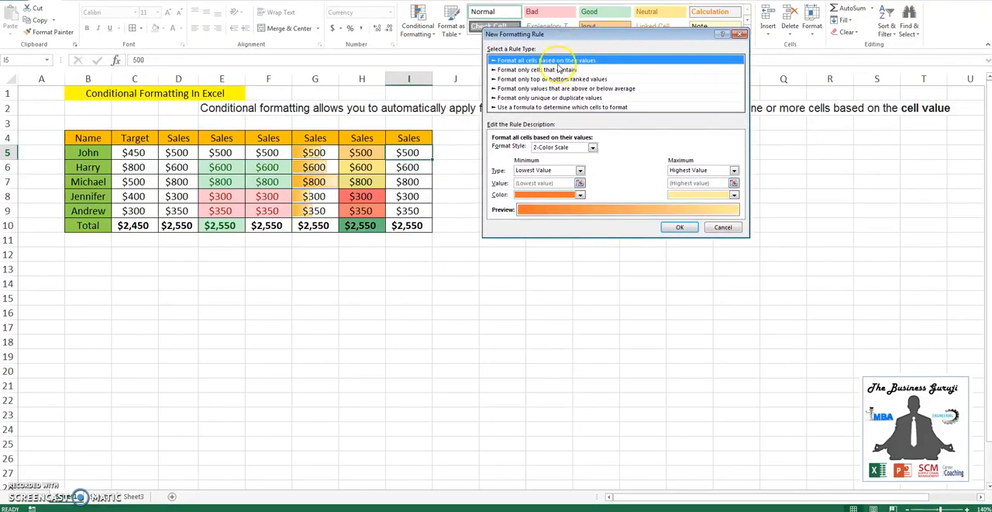
pyautogui.moveTo(531, 70)
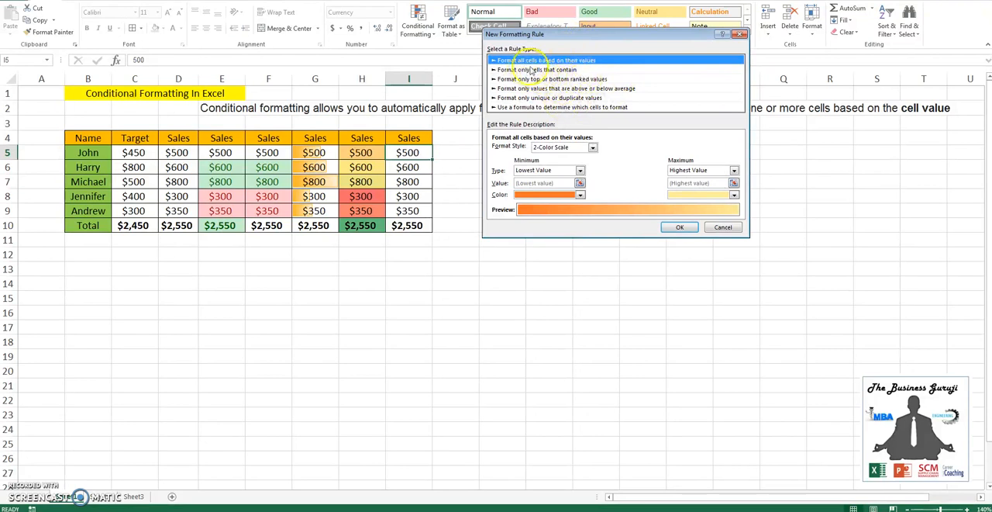
pyautogui.moveTo(577, 65)
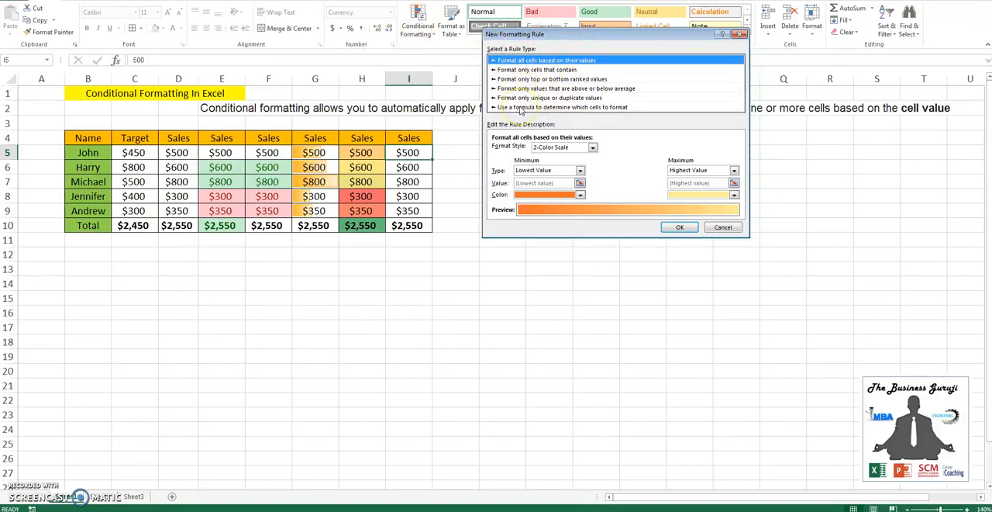
pyautogui.click(562, 107)
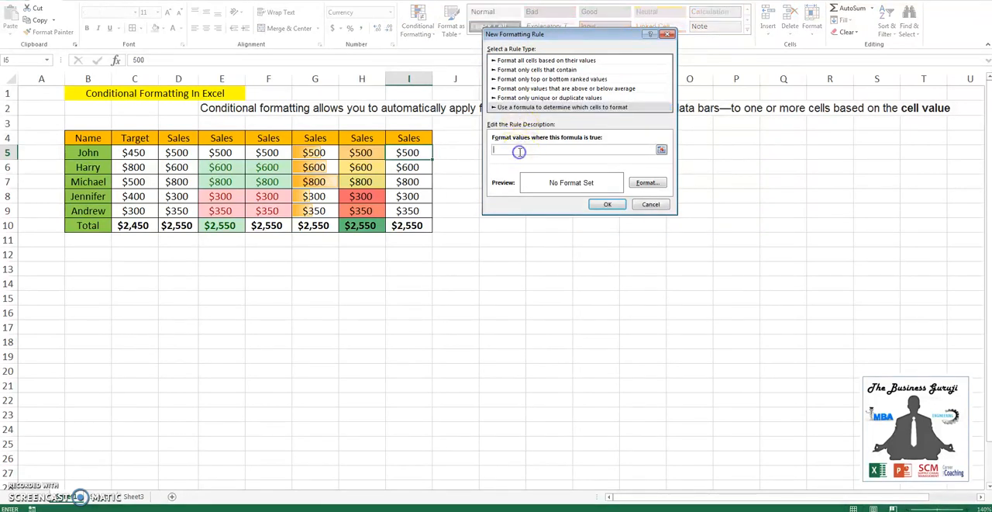
# Enter the below-target formula =I5<C5 with relative cell references.
pyautogui.moveTo(577, 34); pyautogui.dragTo(542, 22)
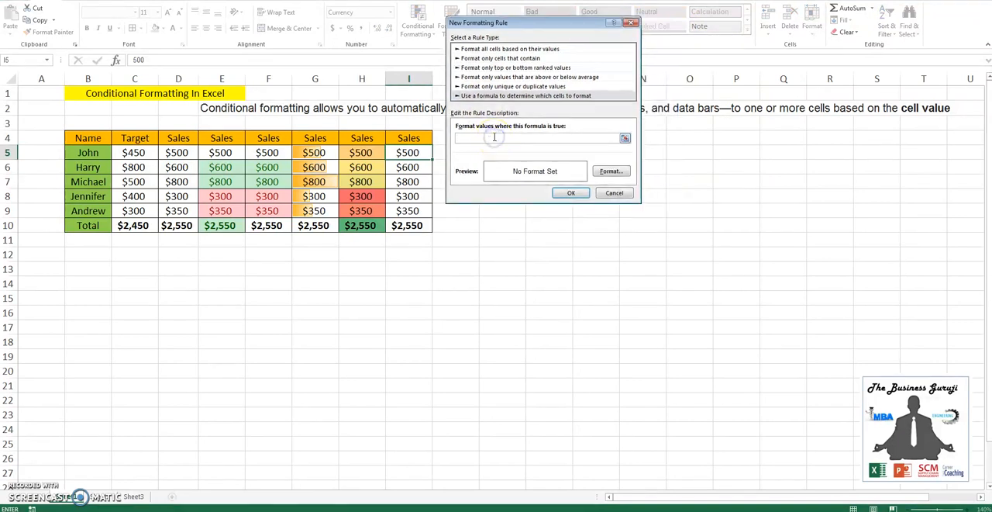
pyautogui.write('=$I$5')
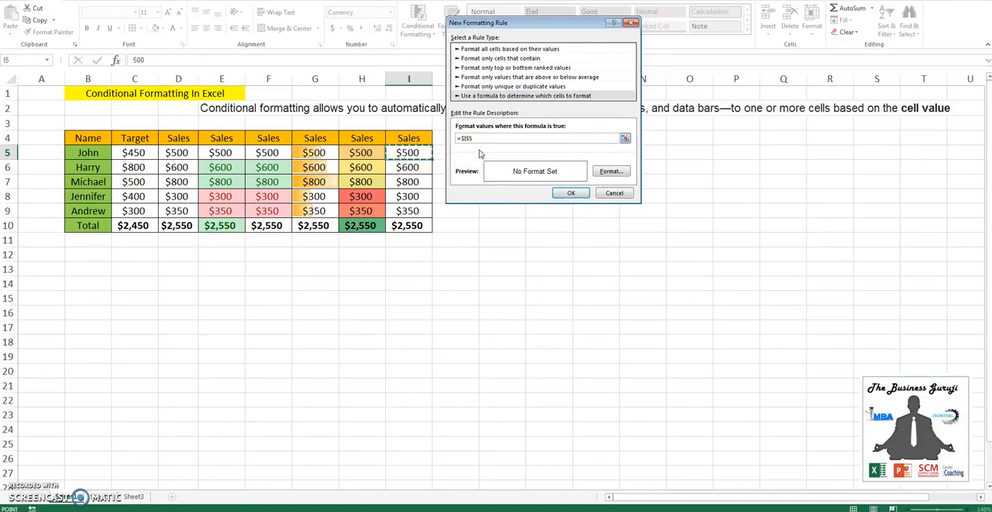
pyautogui.press('Backspace')
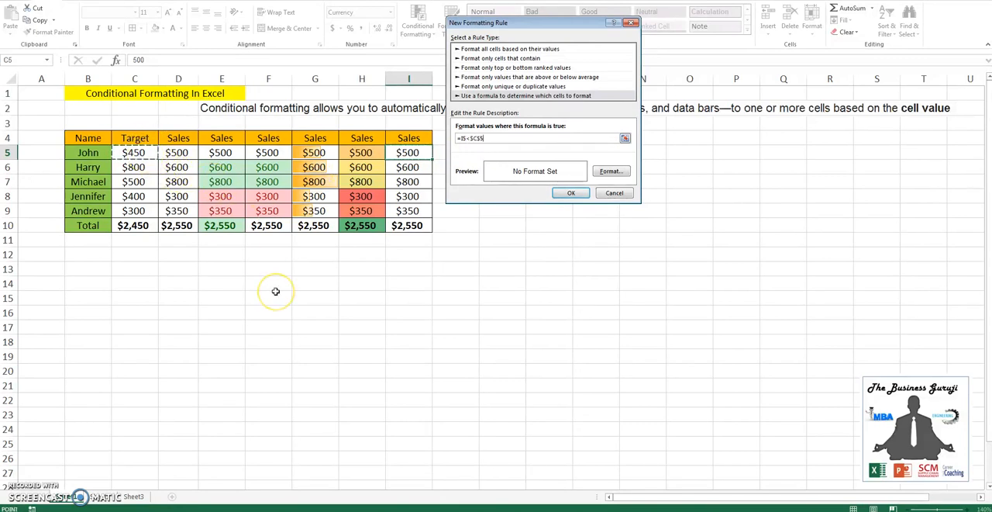
pyautogui.press('Backspace')
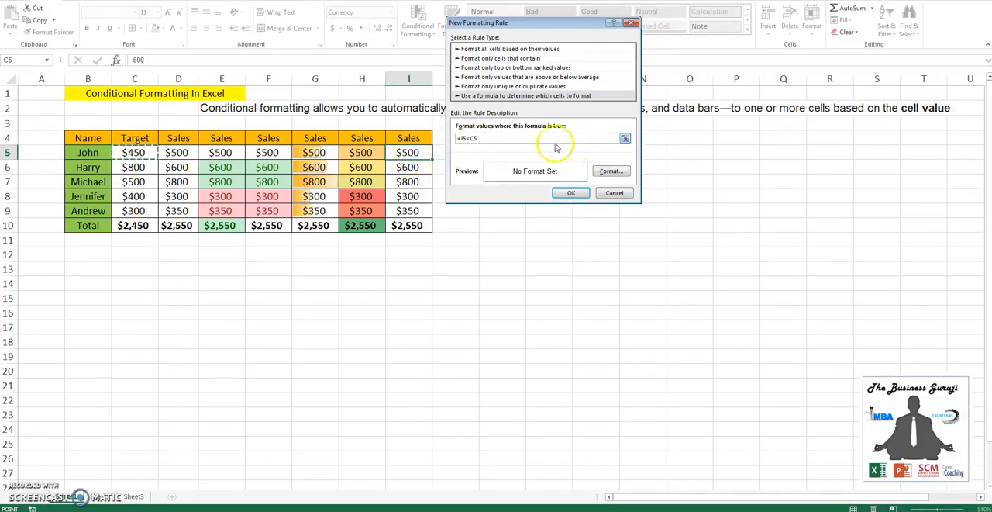
pyautogui.moveTo(152, 143)
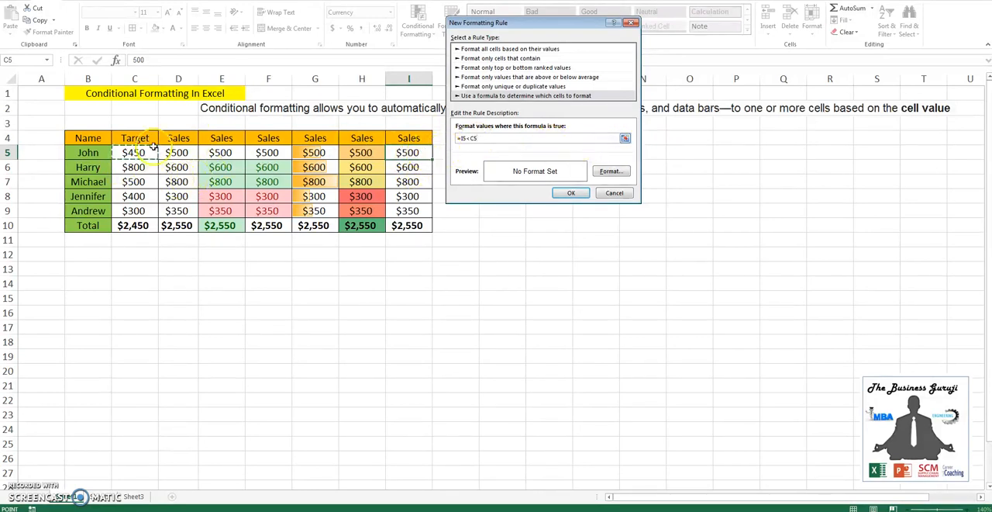
pyautogui.moveTo(449, 155)
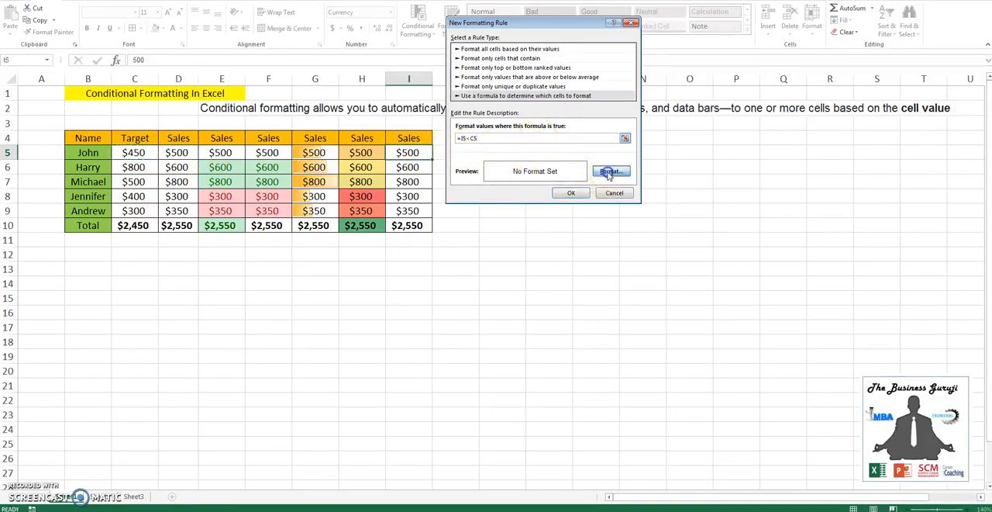
# Give the below-target rule a red fill and create it on John's last Sales cell.
pyautogui.click(611, 171)
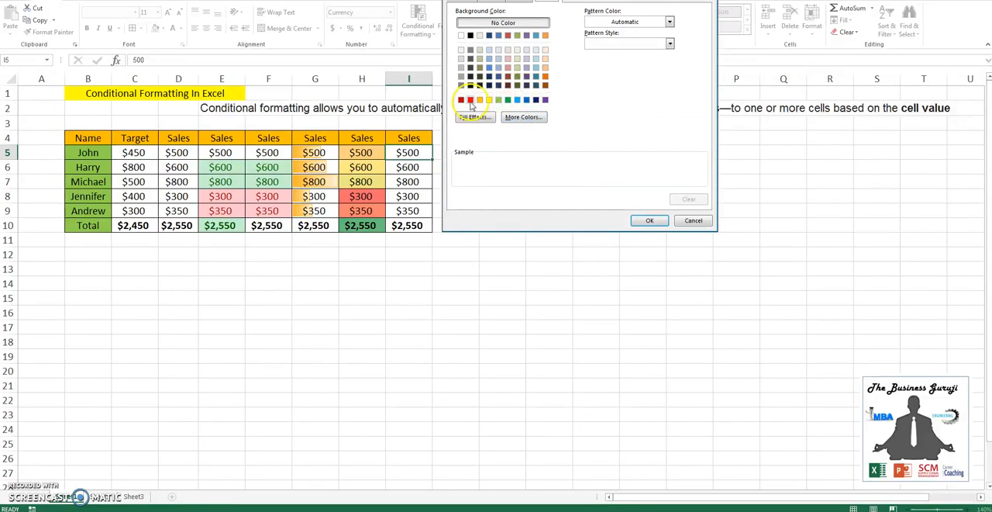
pyautogui.click(472, 100)
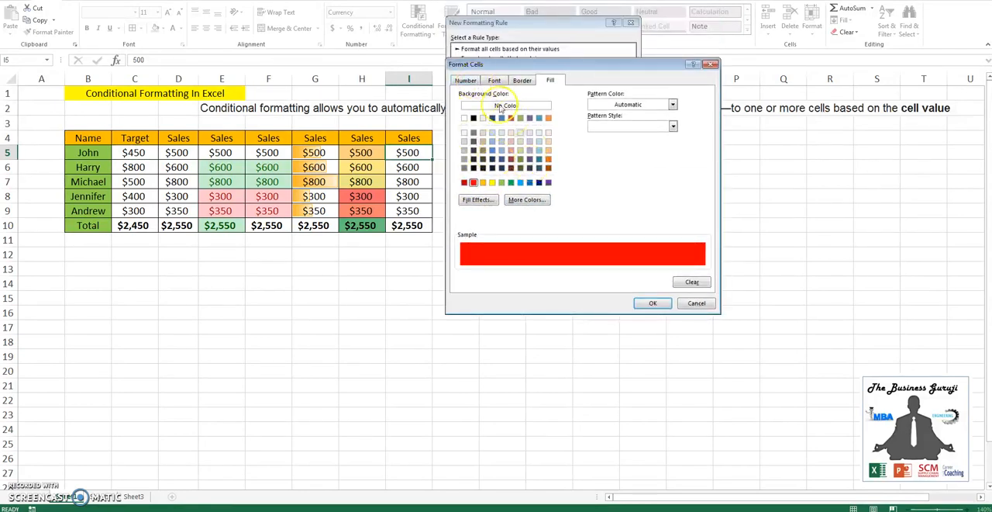
pyautogui.click(493, 80)
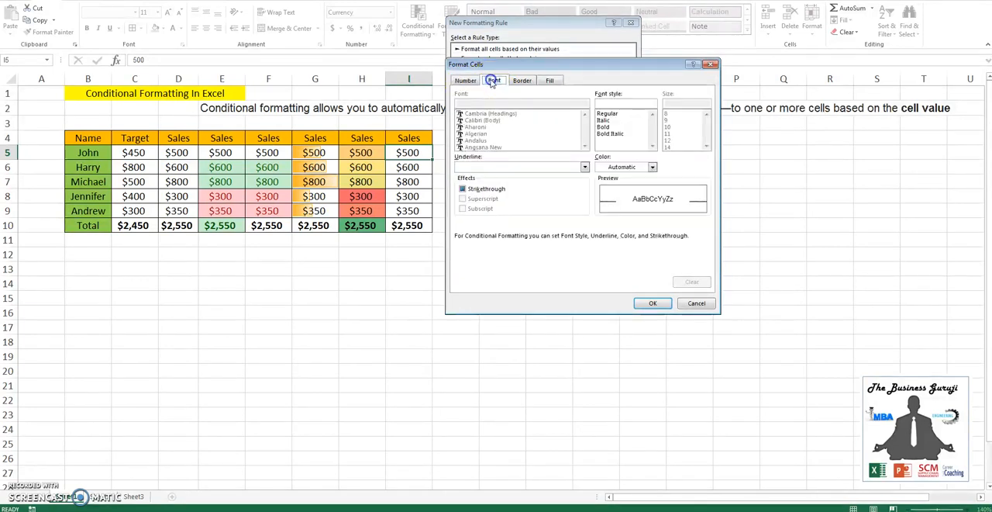
pyautogui.moveTo(518, 84)
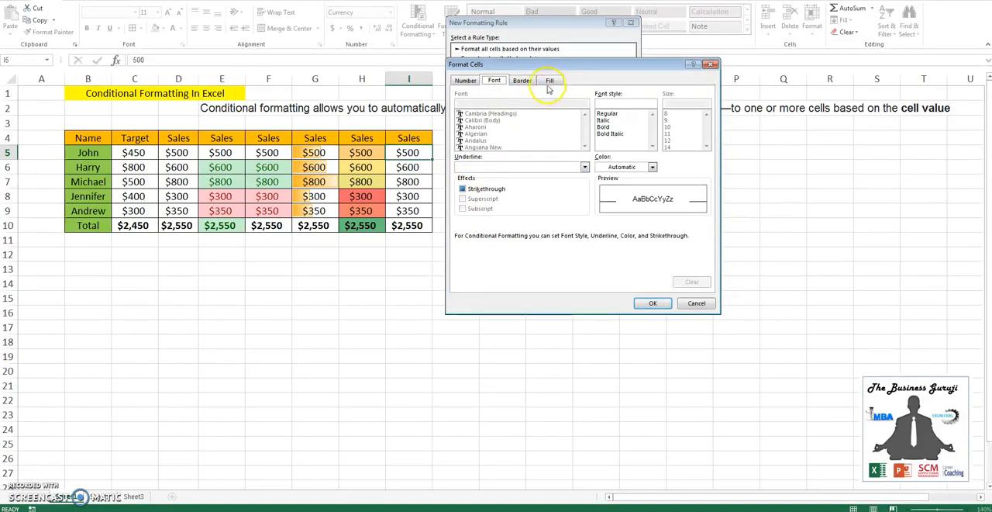
pyautogui.click(521, 81)
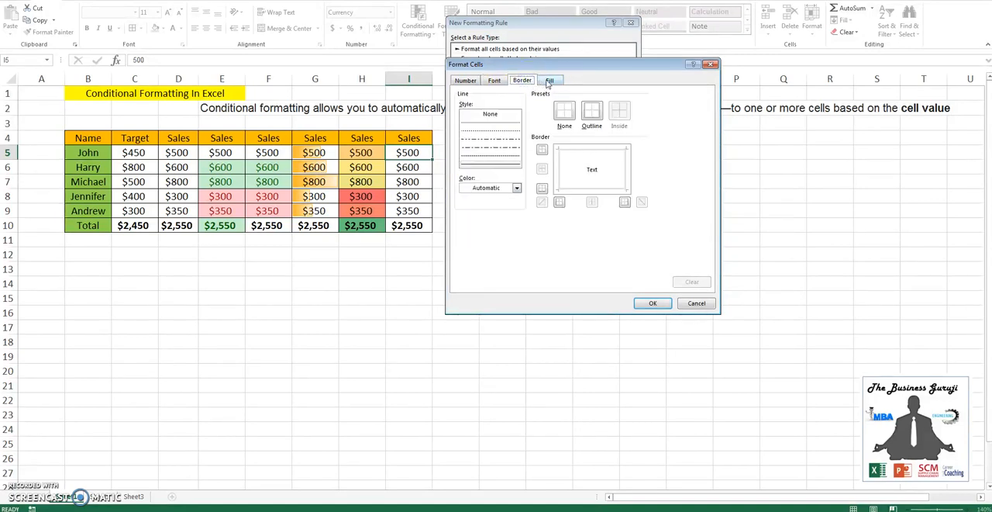
pyautogui.click(551, 81)
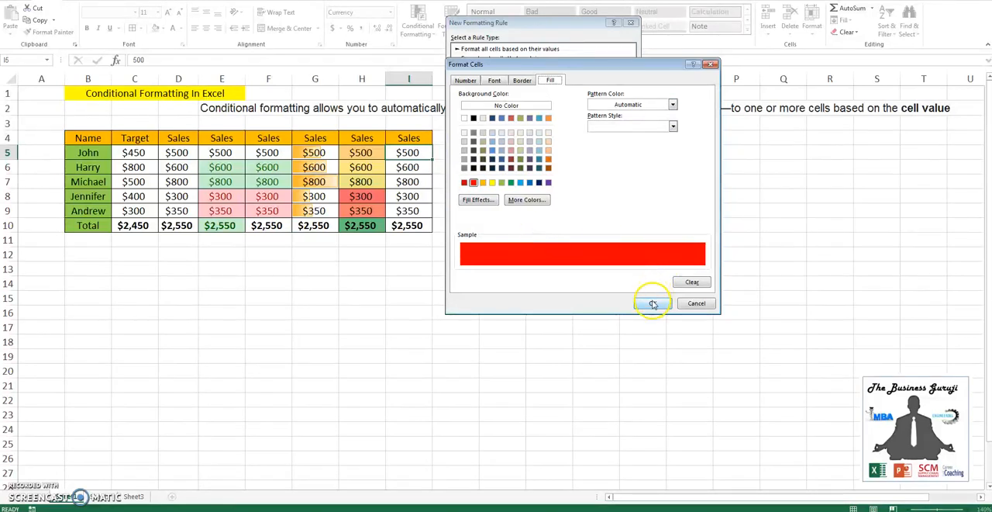
pyautogui.click(653, 302)
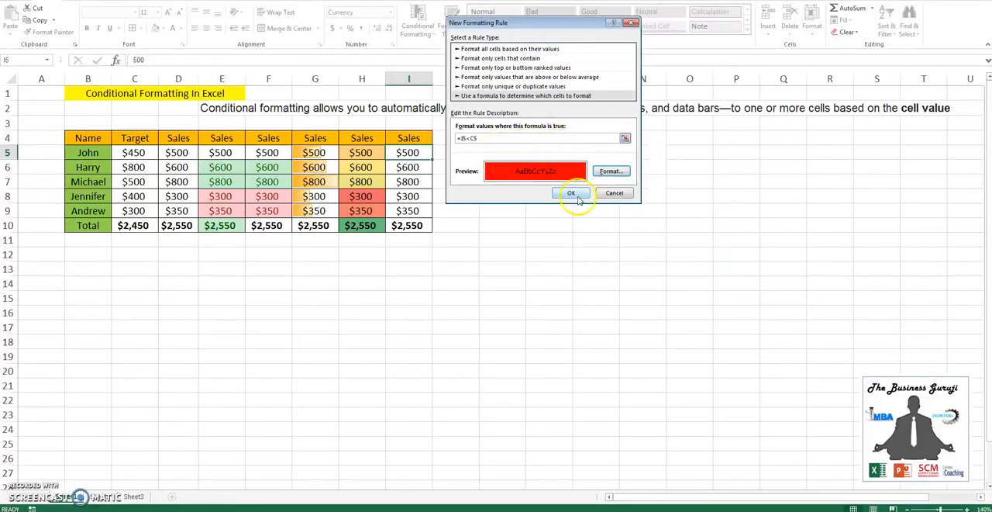
pyautogui.click(571, 192)
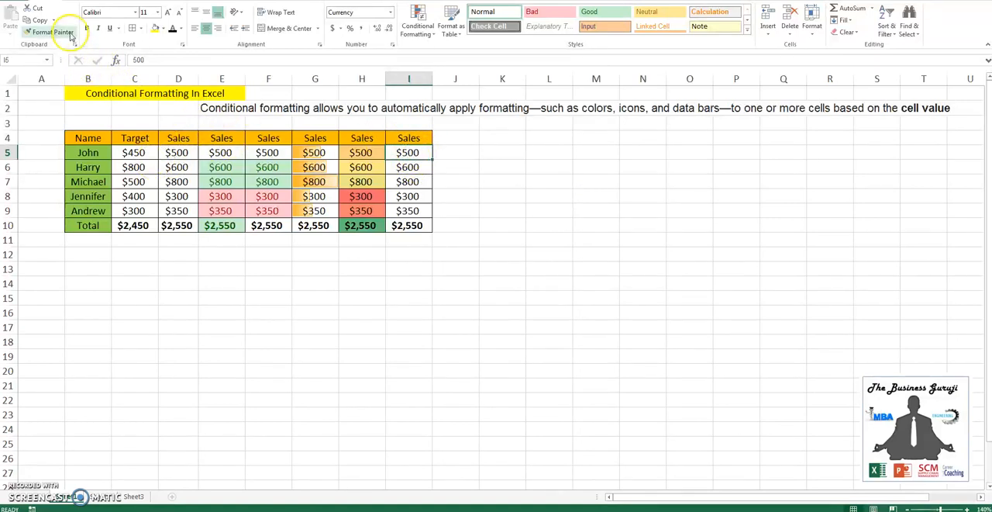
# Format-paint the red rule down I5:I9 and check Harry's and Jennifer's red cells against their targets.
pyautogui.moveTo(410, 152); pyautogui.dragTo(410, 224)
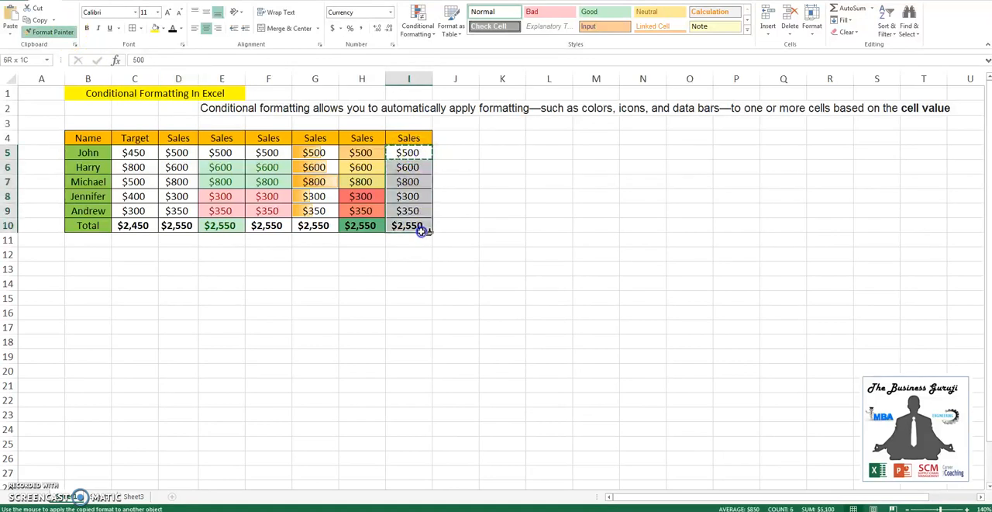
pyautogui.click(502, 268)
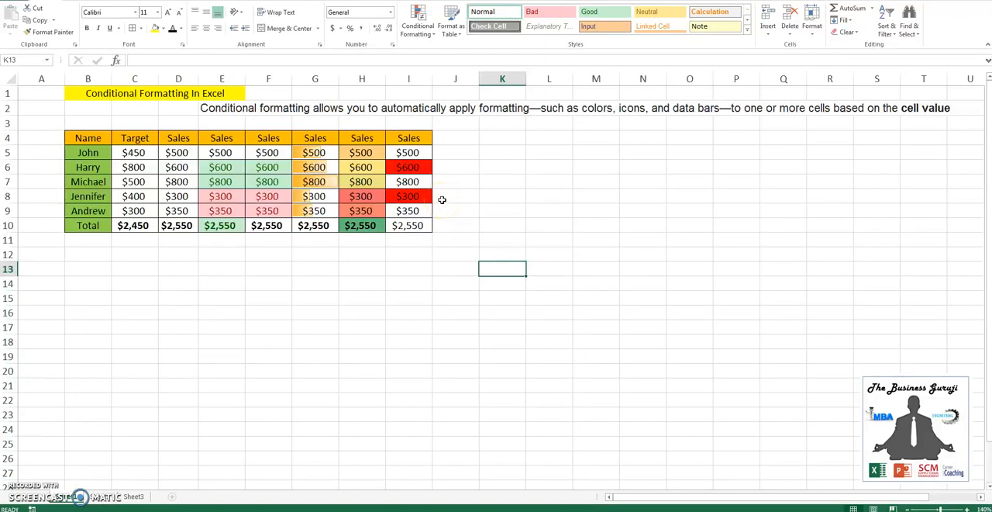
pyautogui.click(409, 167)
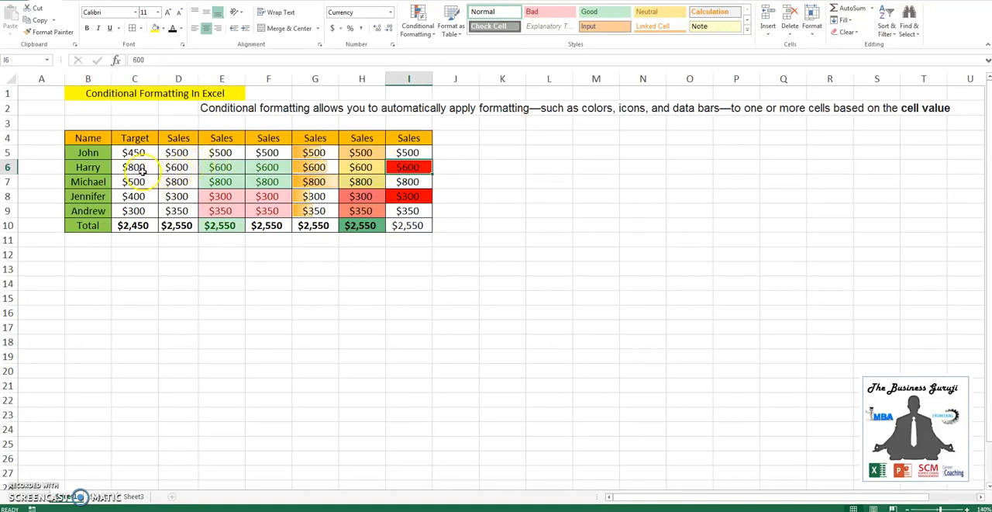
pyautogui.click(133, 168)
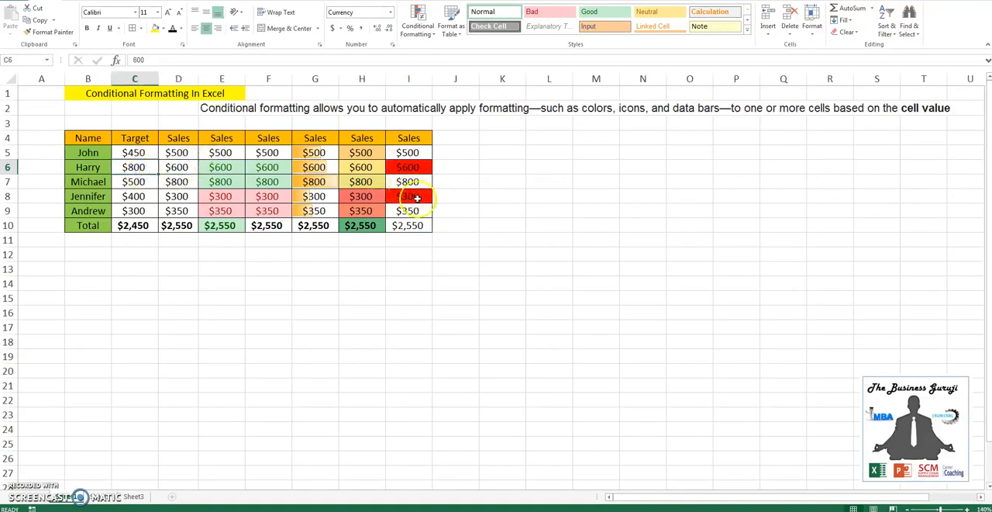
pyautogui.click(410, 195)
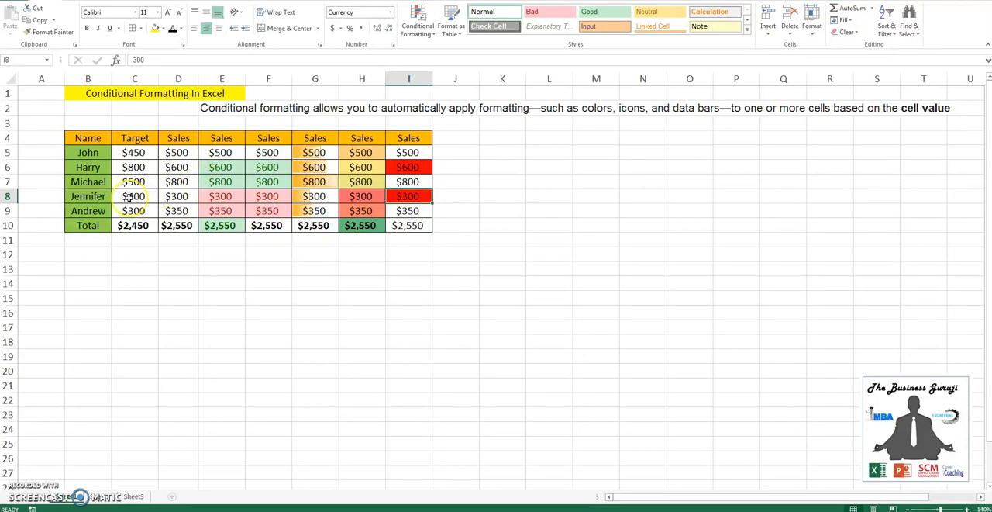
pyautogui.click(134, 197)
pyautogui.write('400')
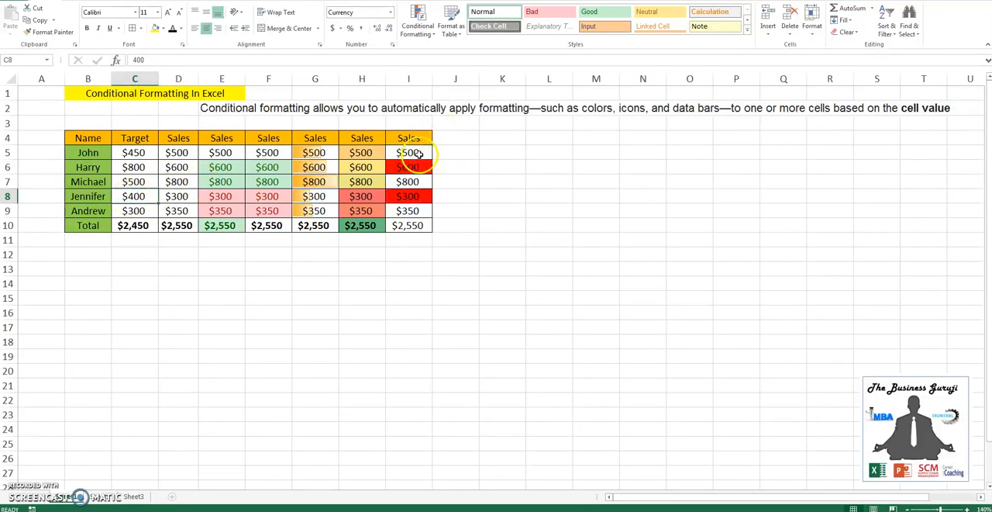
# Start a new formula rule =I5>=C5 comparing John's last Sales cell with his Target.
pyautogui.click(418, 22)
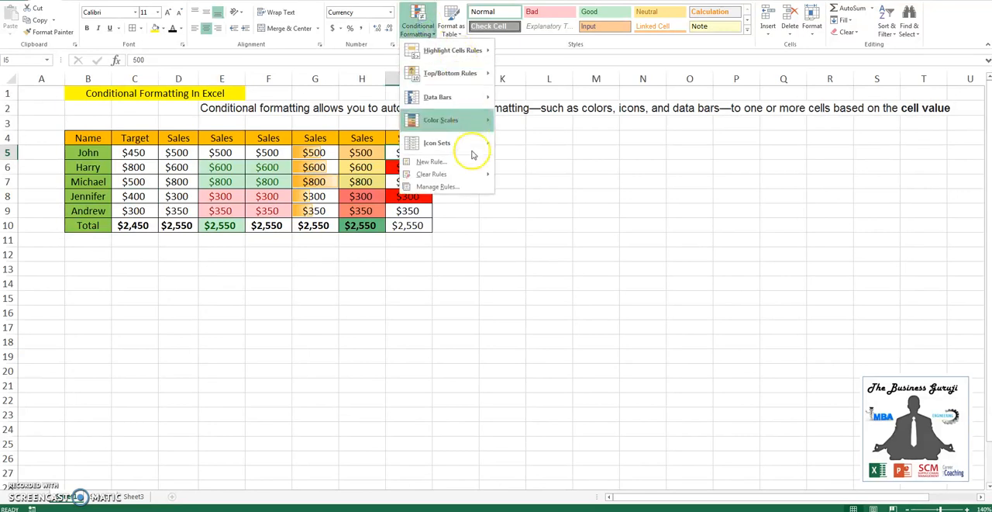
pyautogui.click(431, 161)
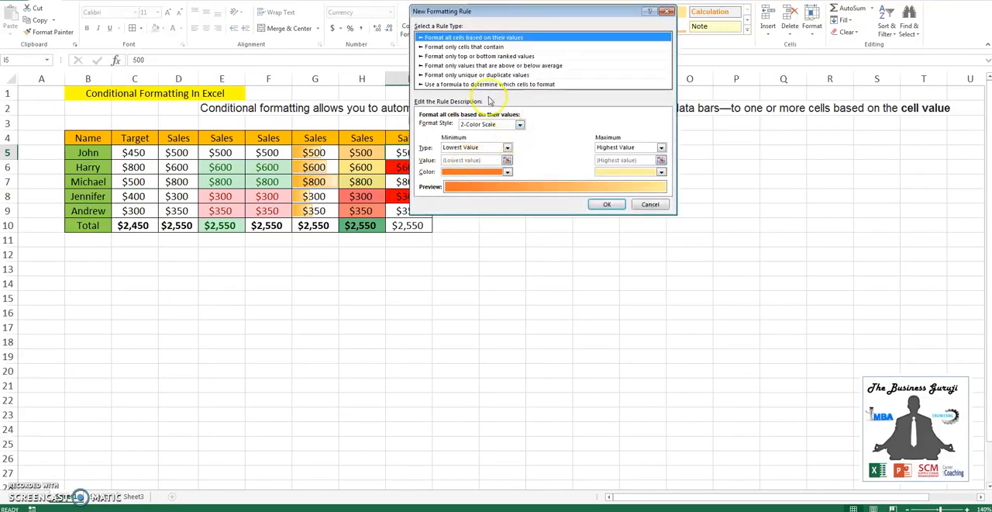
pyautogui.click(493, 83)
pyautogui.write('=')
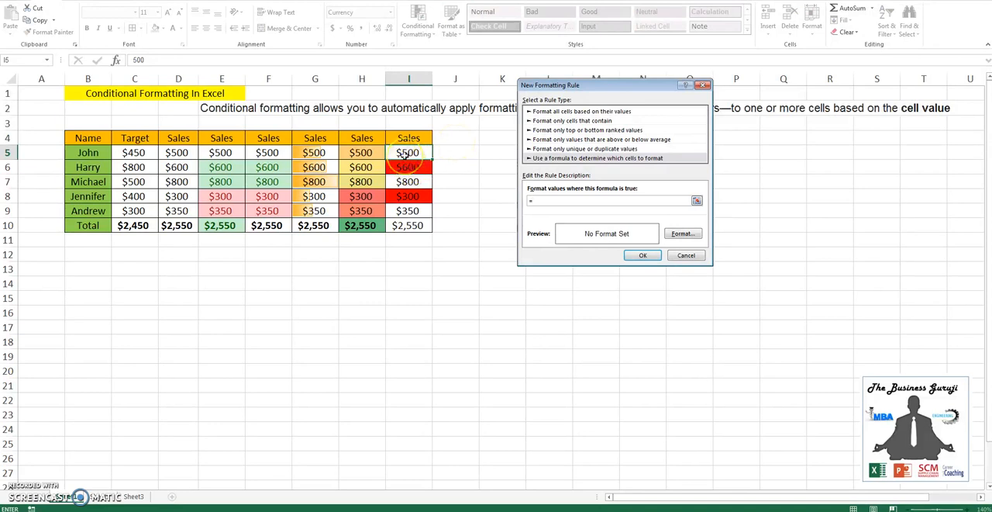
pyautogui.write('$I$5')
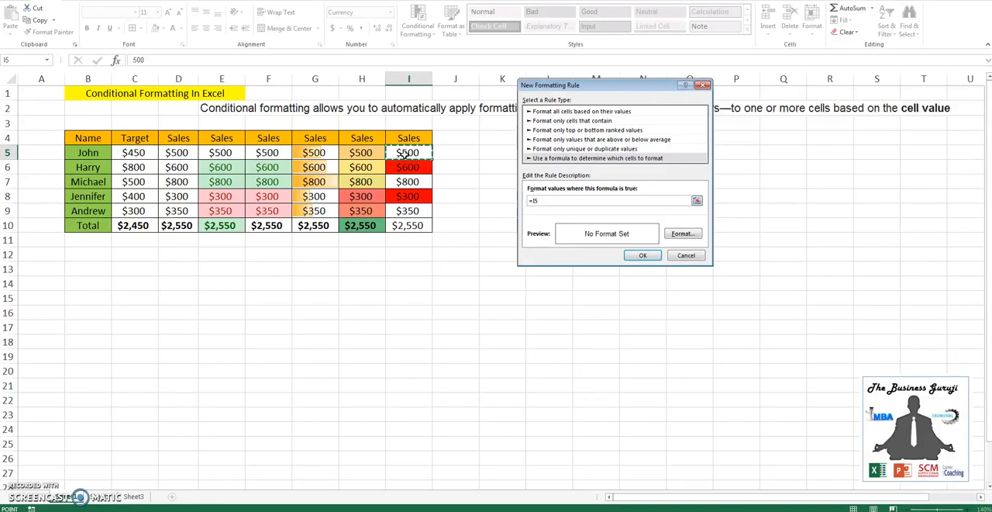
pyautogui.click(133, 152)
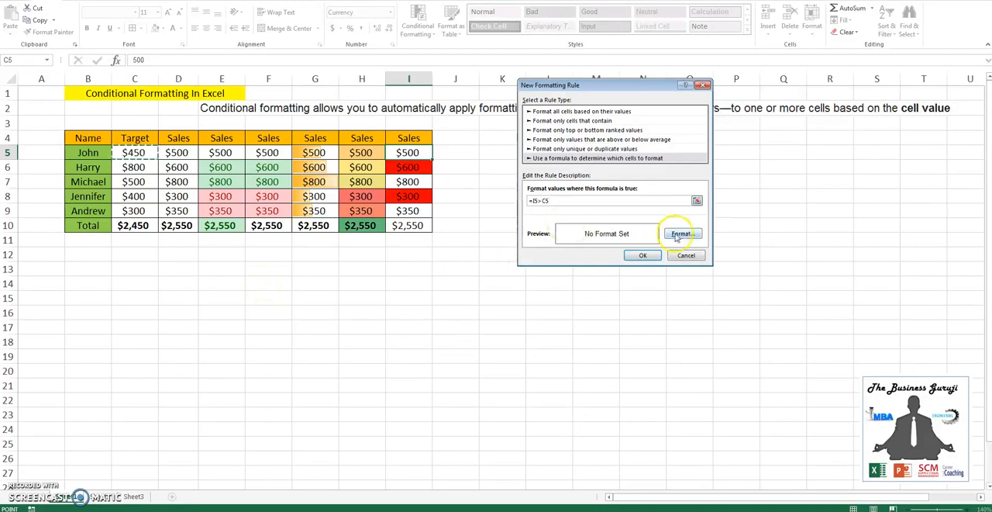
# Give the meets-target rule a green fill and create it, turning John's $500 green.
pyautogui.click(681, 233)
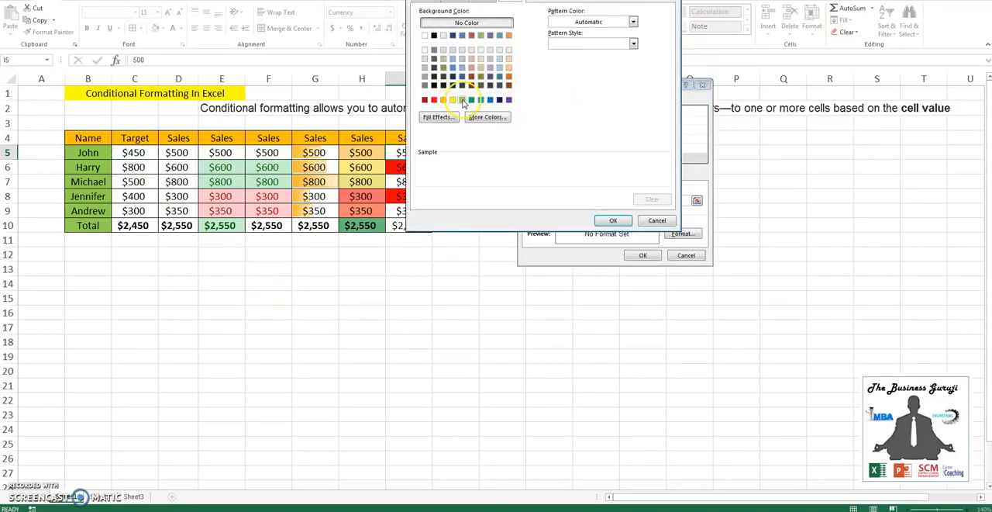
pyautogui.click(614, 220)
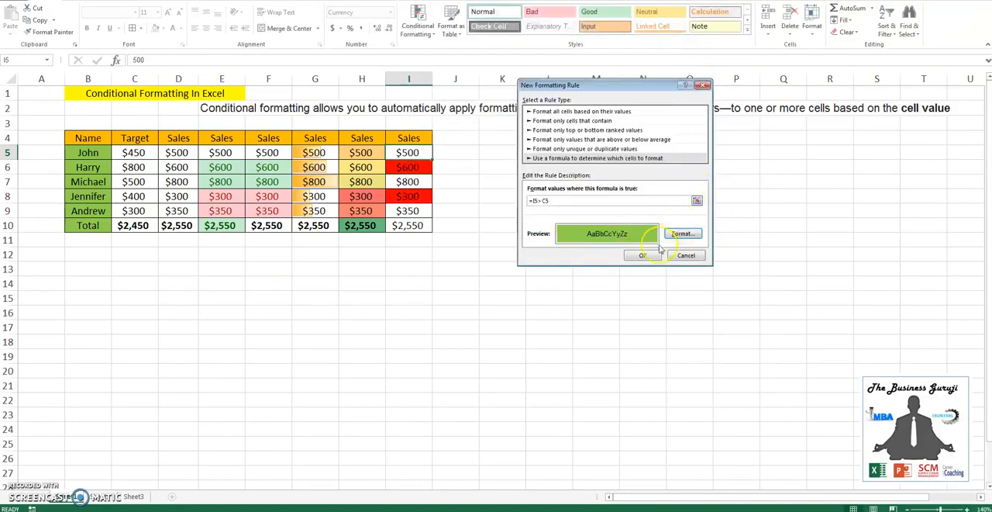
pyautogui.click(642, 254)
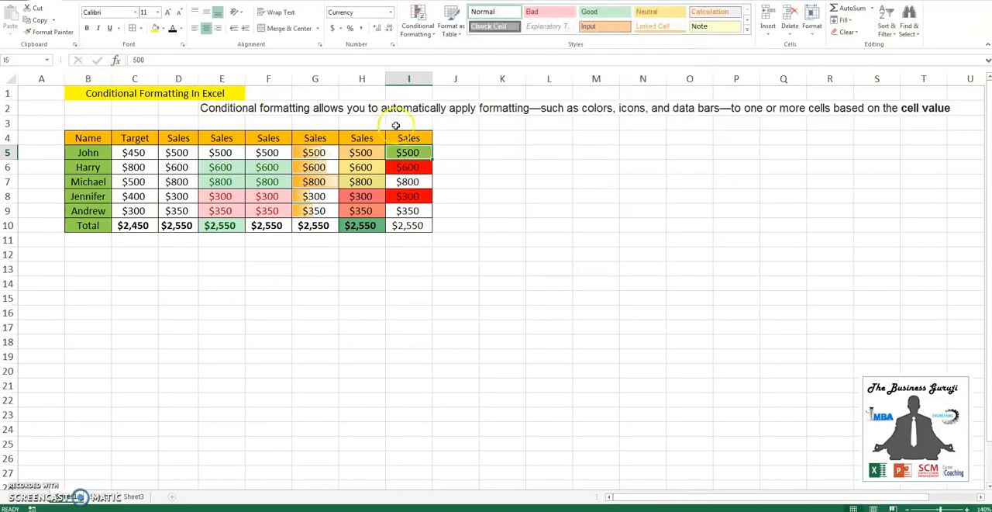
# Copy the green meets-target rule from I5 down I5:I9 with Format Painter, then deselect.
pyautogui.moveTo(409, 152); pyautogui.dragTo(409, 182)
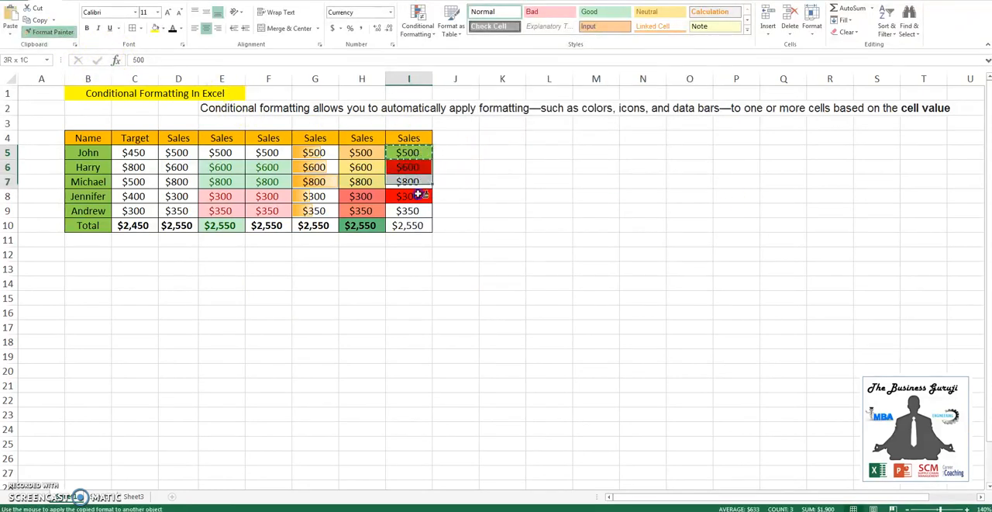
pyautogui.click(549, 254)
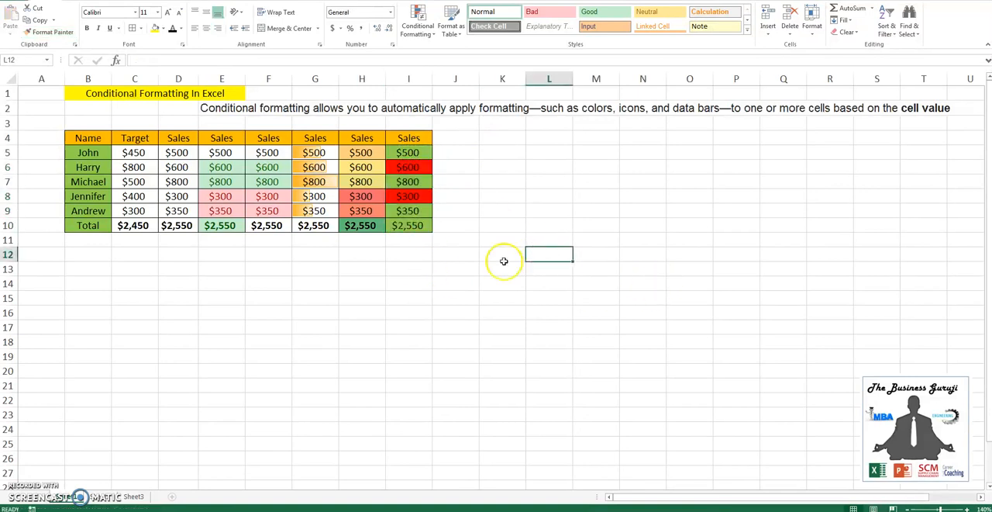
pyautogui.moveTo(387, 189)
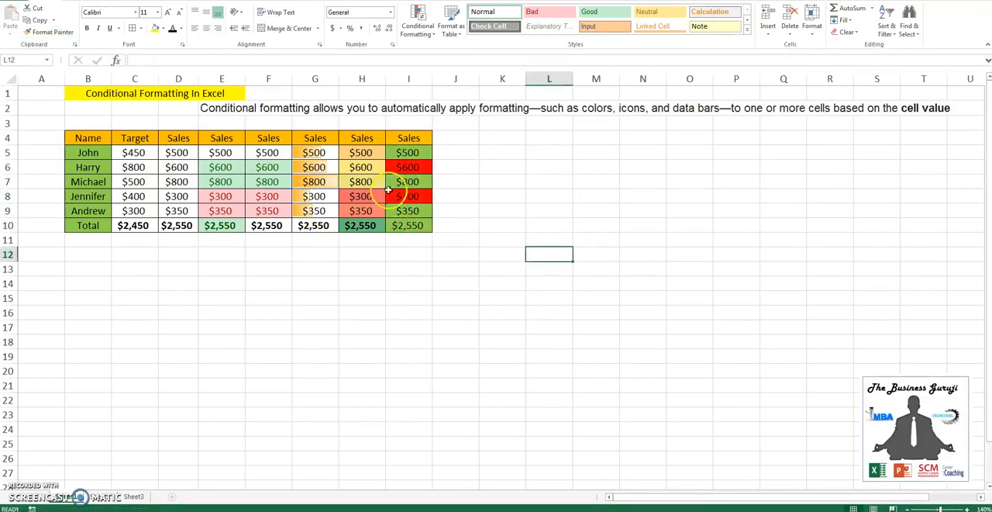